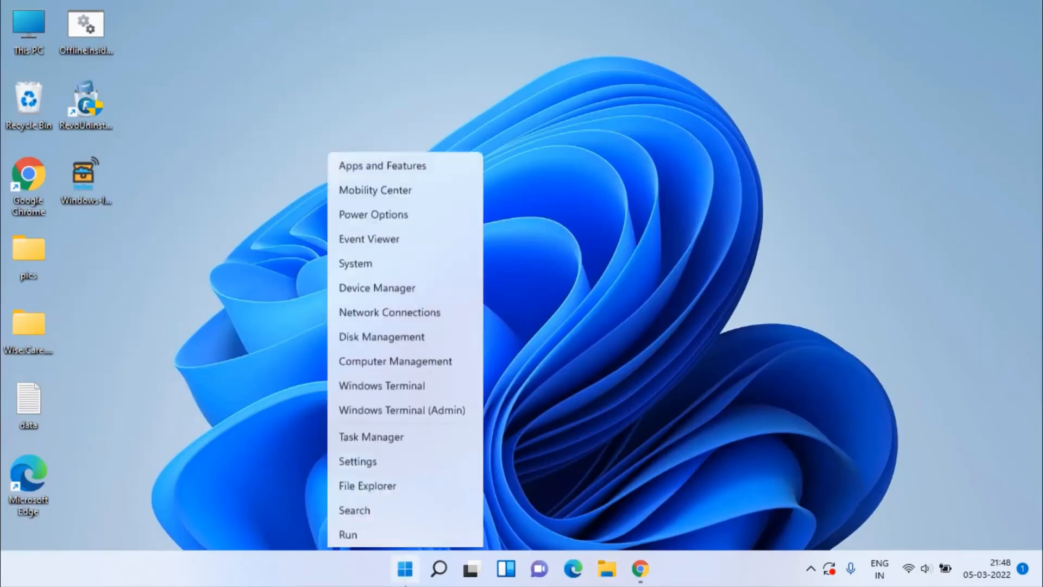
Step: Launch Device Manager and enable Show hidden devices in its hardware list
left_click(413, 239)
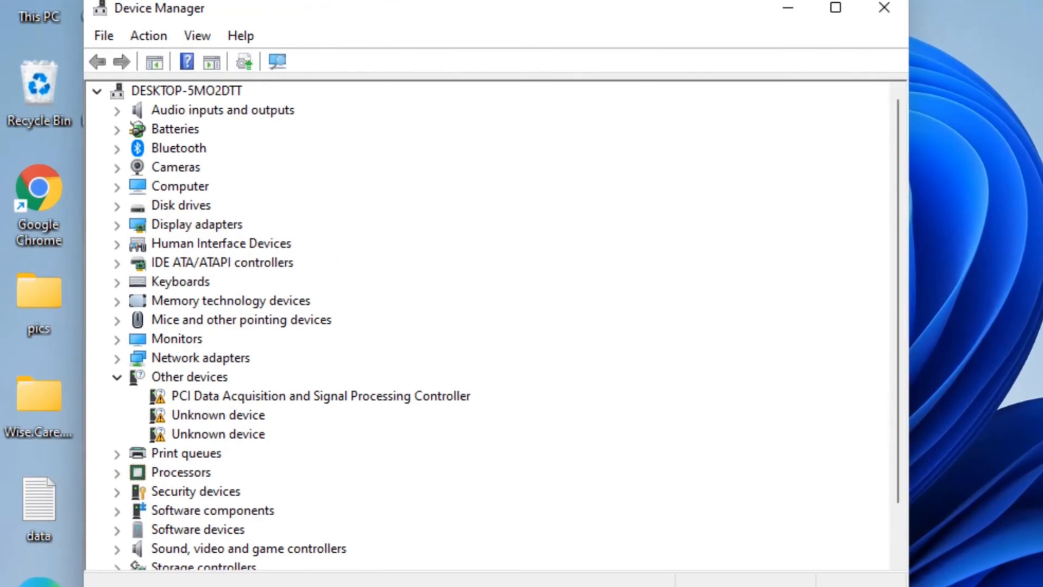
left_click(197, 35)
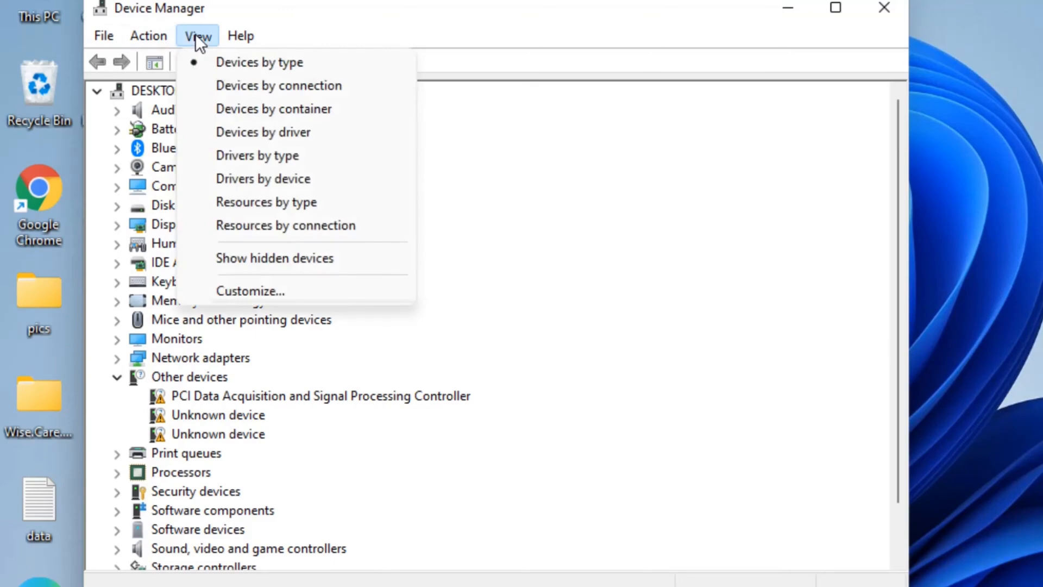
left_click(274, 259)
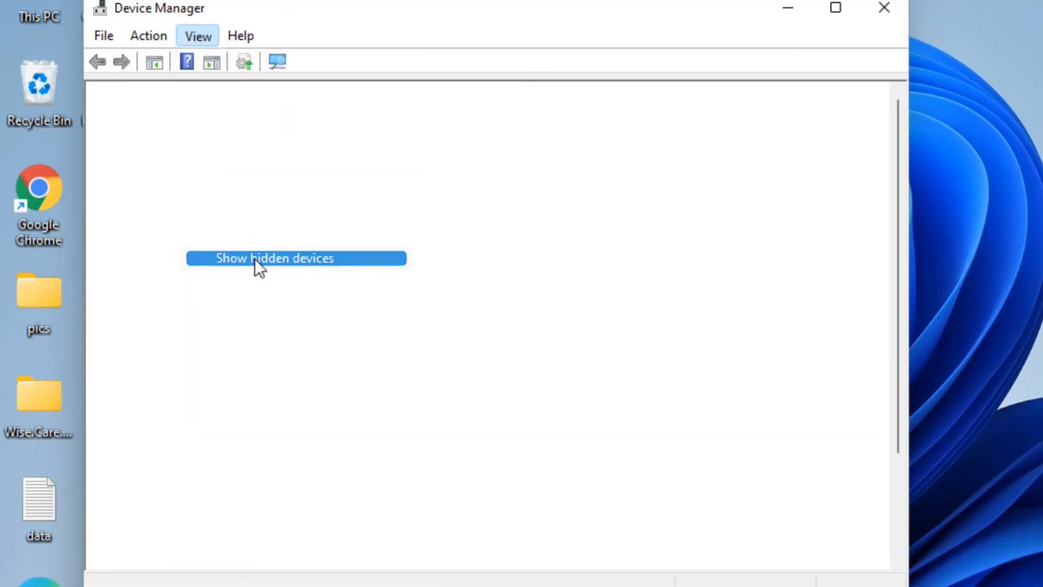
left_click(274, 259)
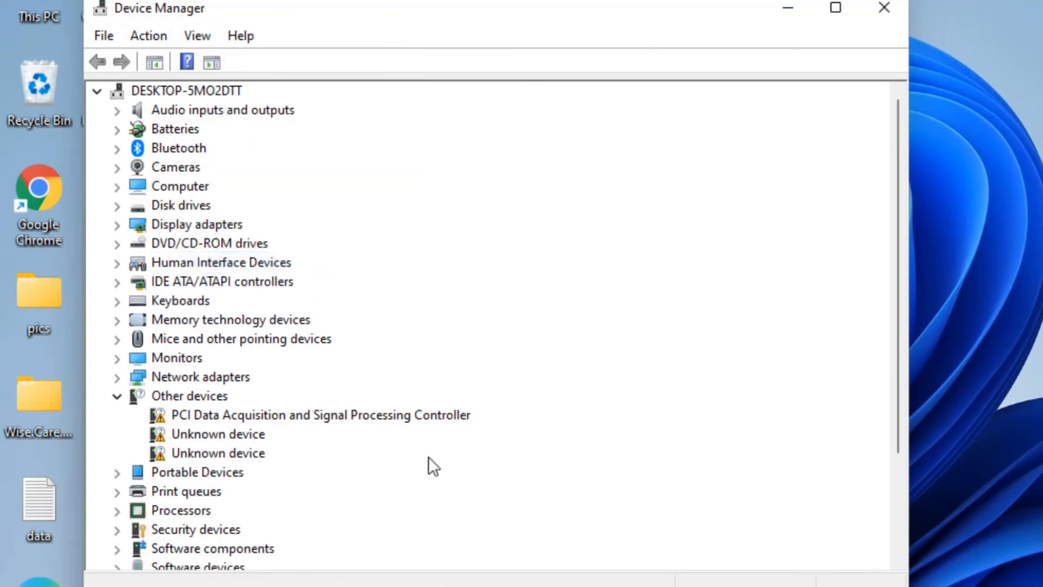
mouse_move(417, 455)
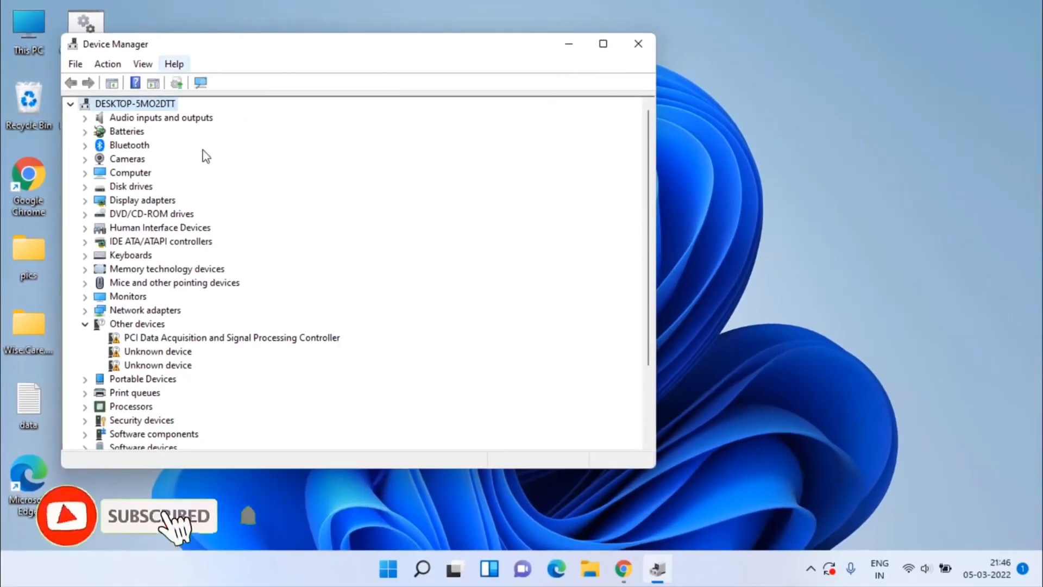
left_click(637, 44)
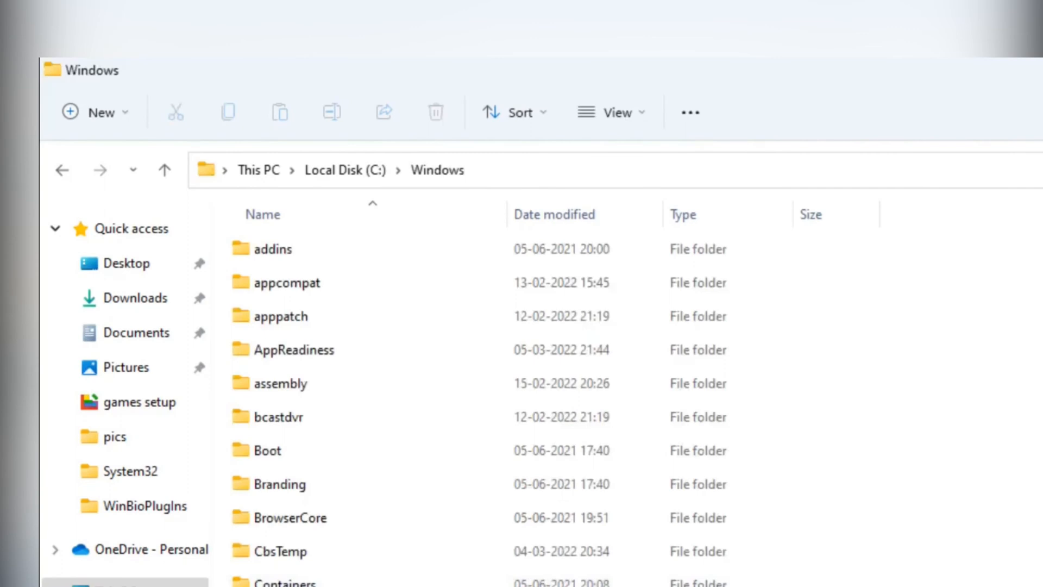
Step: Navigate into System32\WinBioPlugIns and select the HelloFace setup information file
scroll("down", 3)
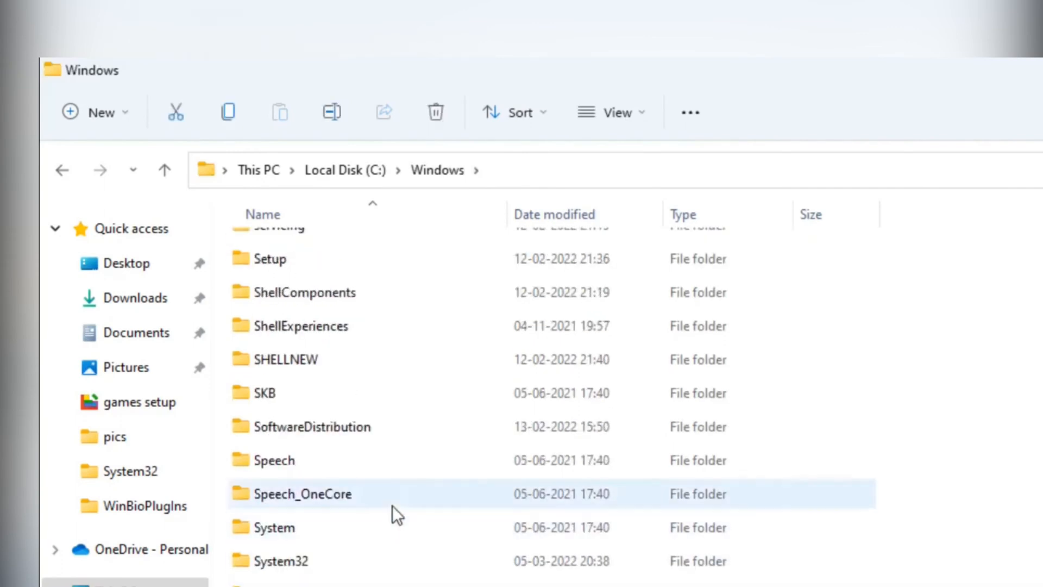
double_click(281, 561)
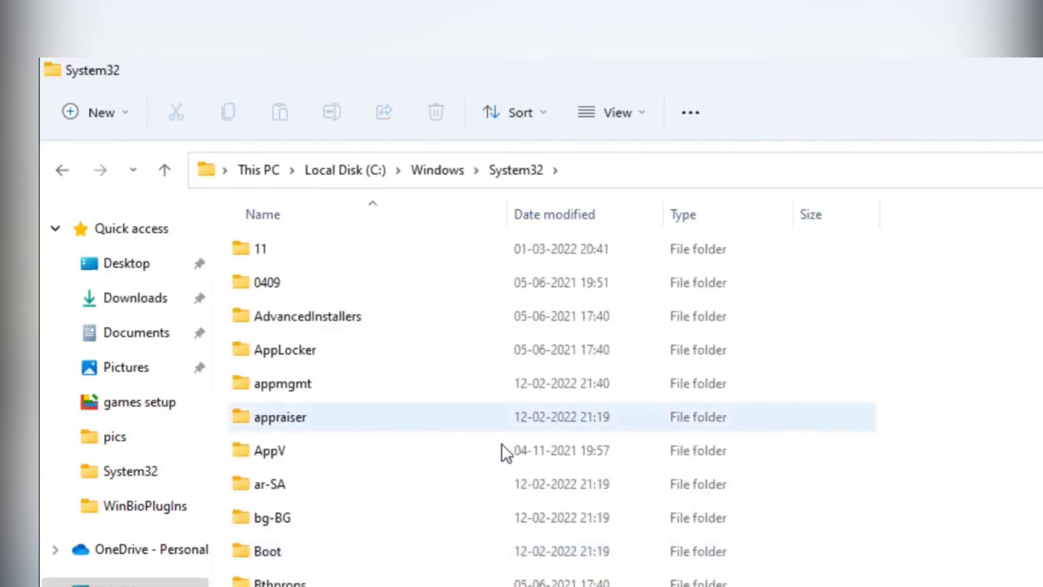
scroll("down", 3)
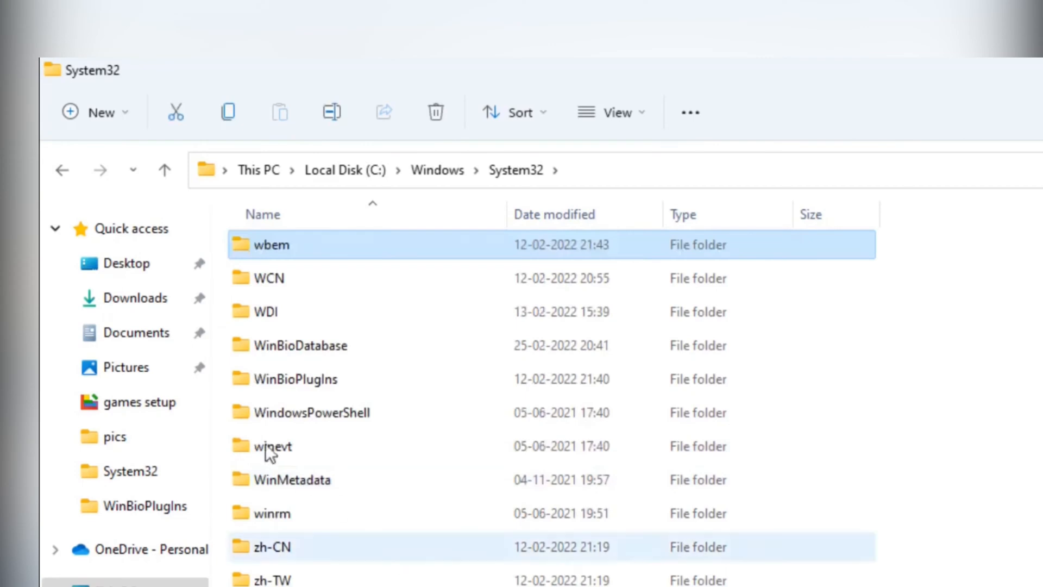
left_click(295, 378)
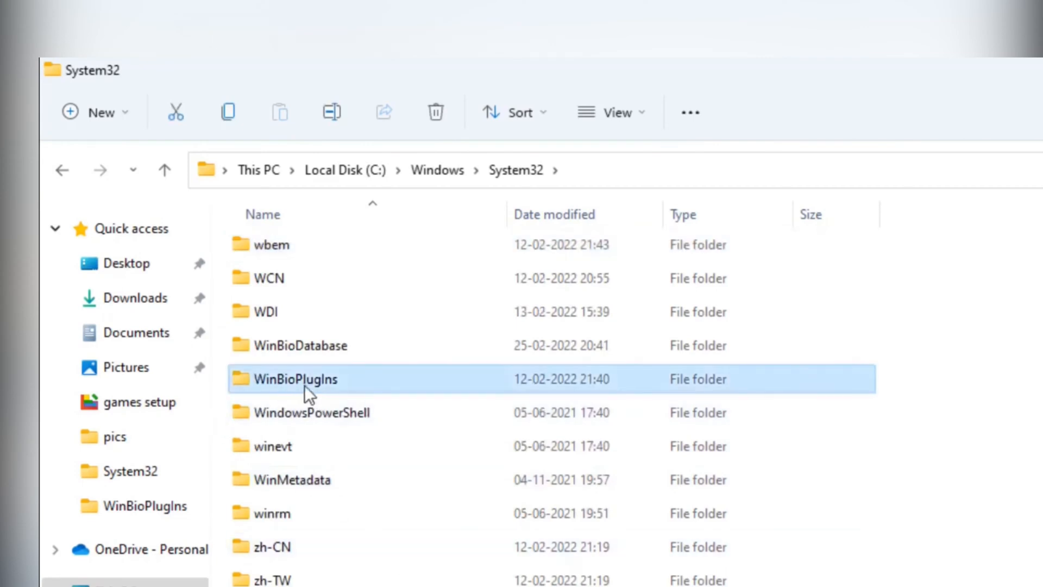
double_click(295, 378)
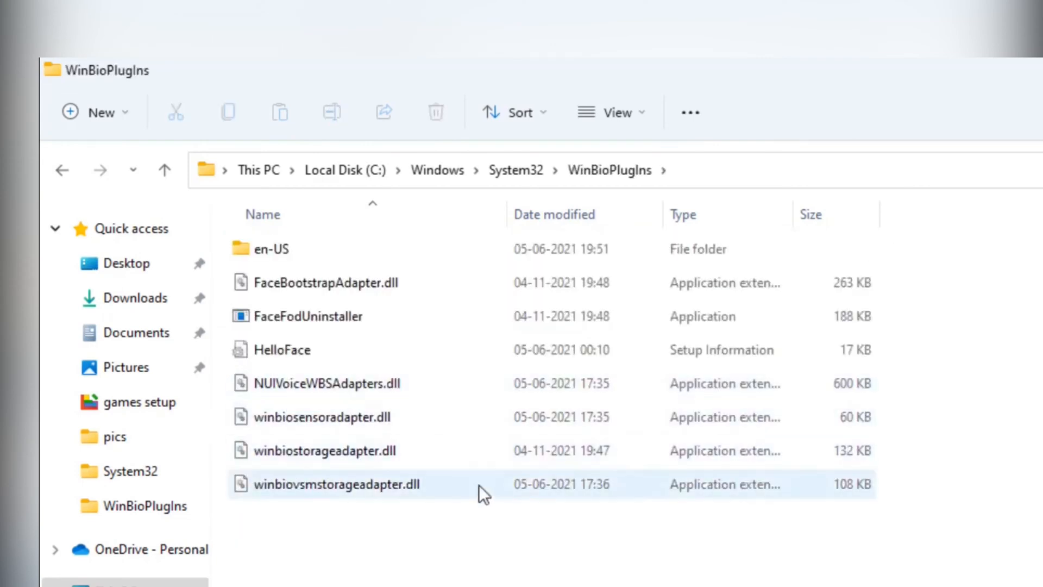
left_click(282, 349)
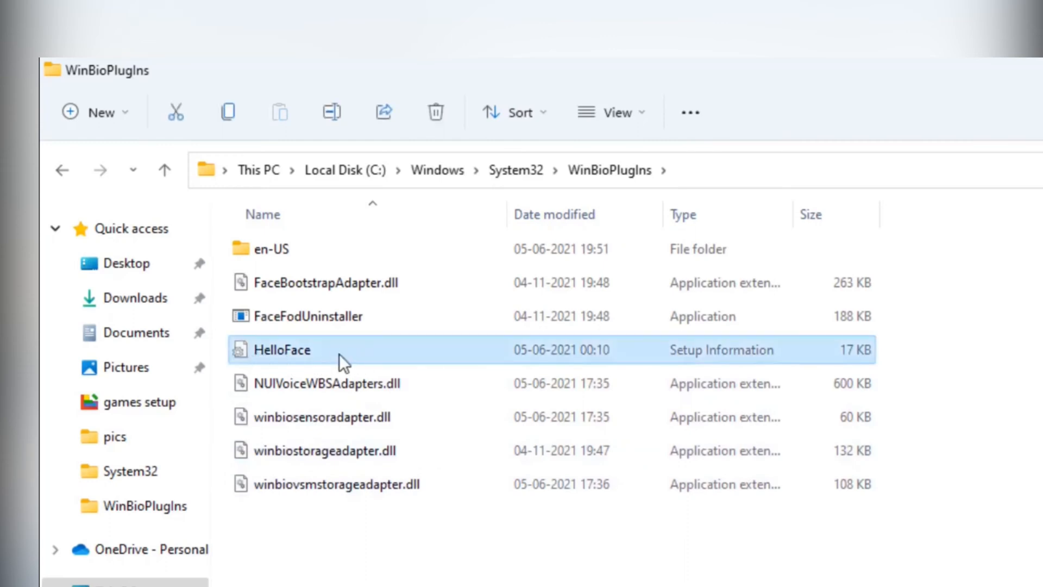
Step: Install the HelloFace setup file via Show more options and acknowledge the success message
right_click(281, 349)
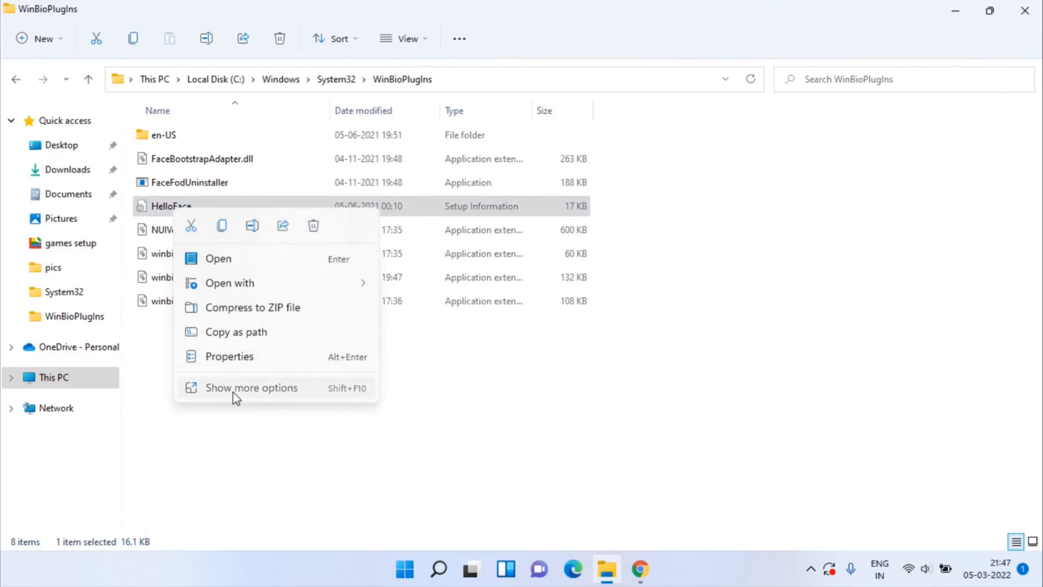
left_click(251, 386)
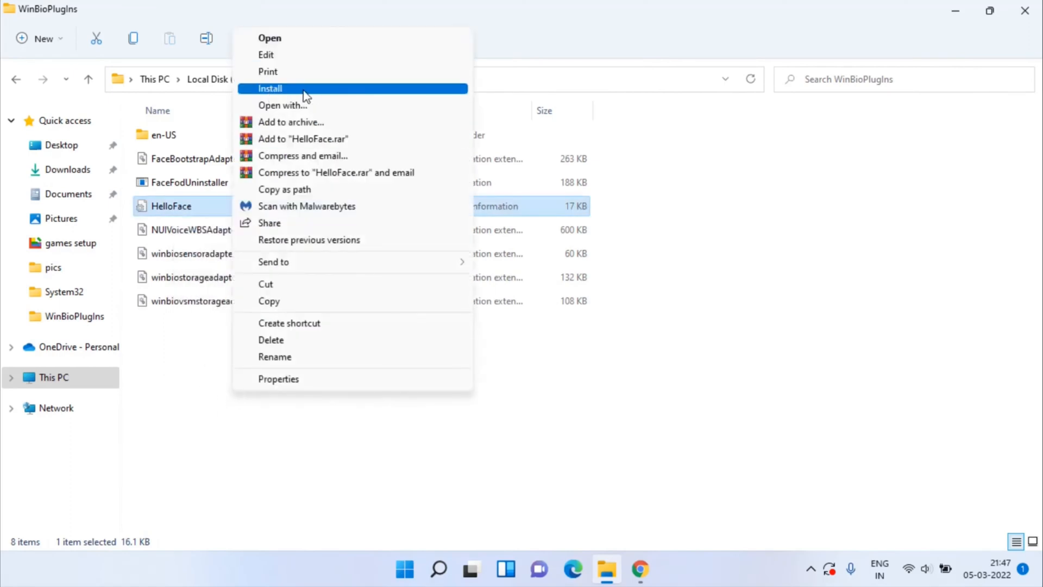
mouse_move(273, 99)
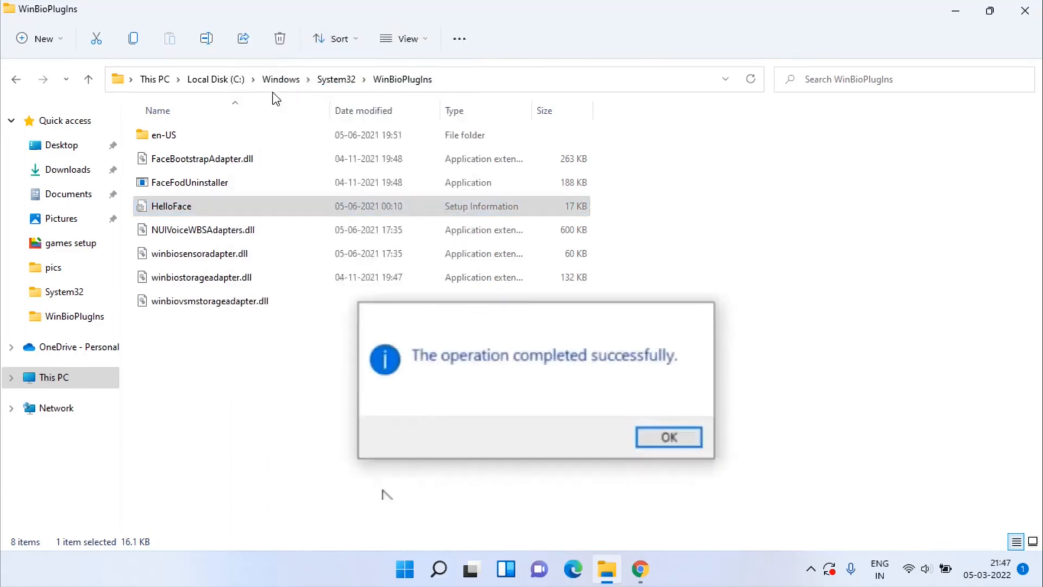
mouse_move(668, 436)
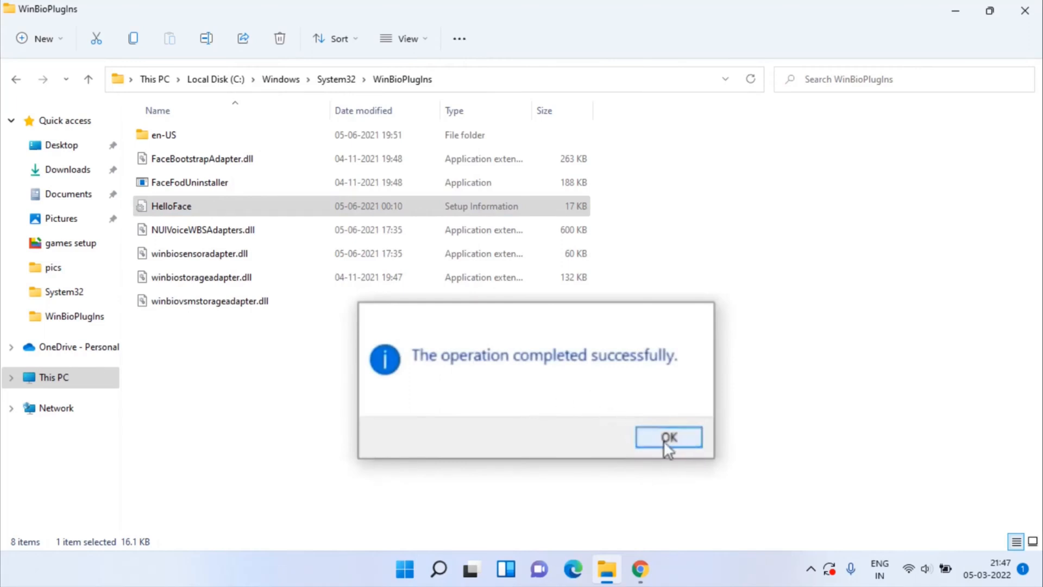
left_click(668, 437)
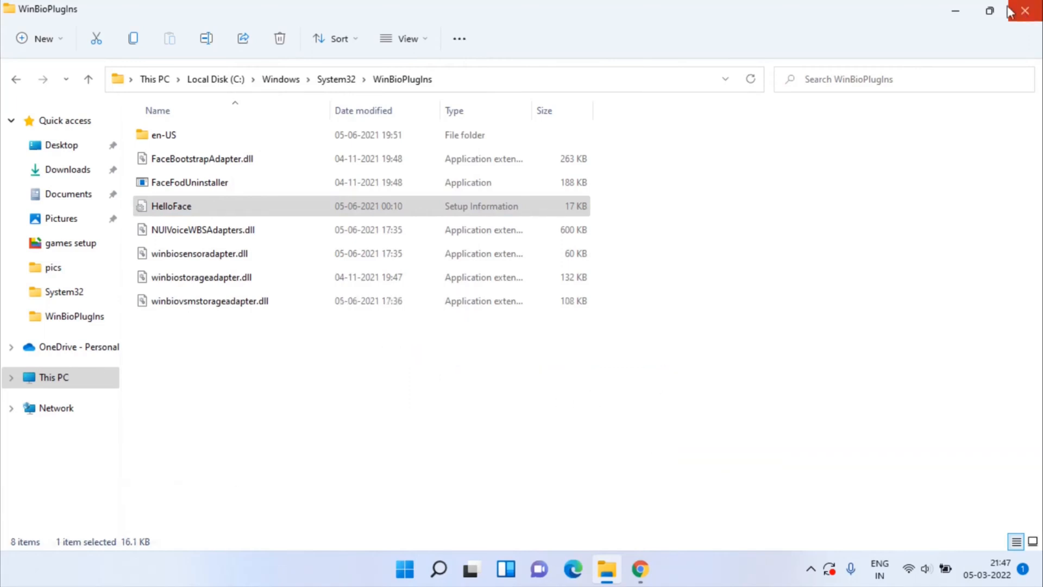
mouse_move(592, 342)
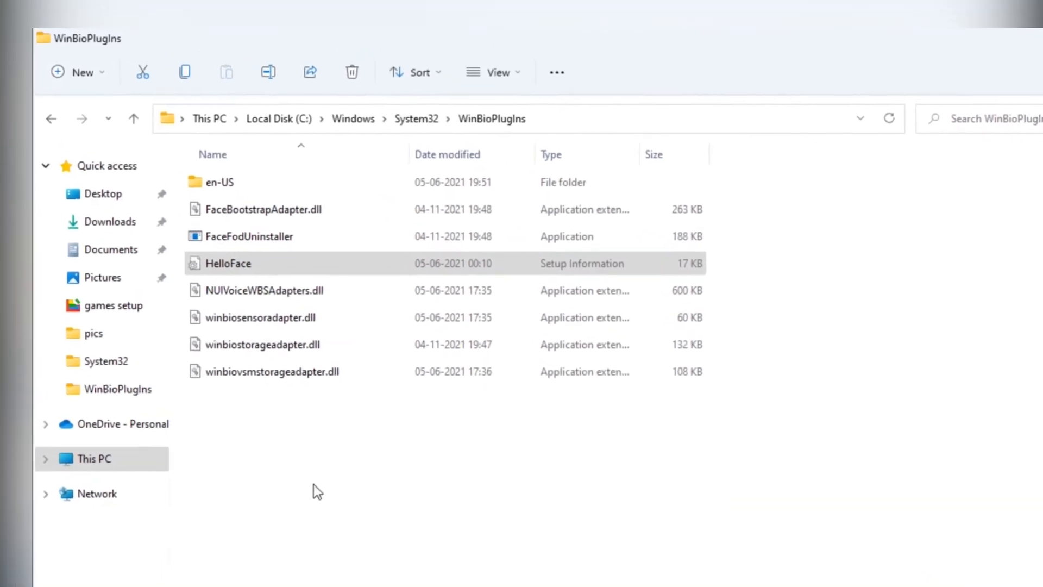
Step: Navigate from the C: drive into the Windows\WinSxS folder
left_click(280, 118)
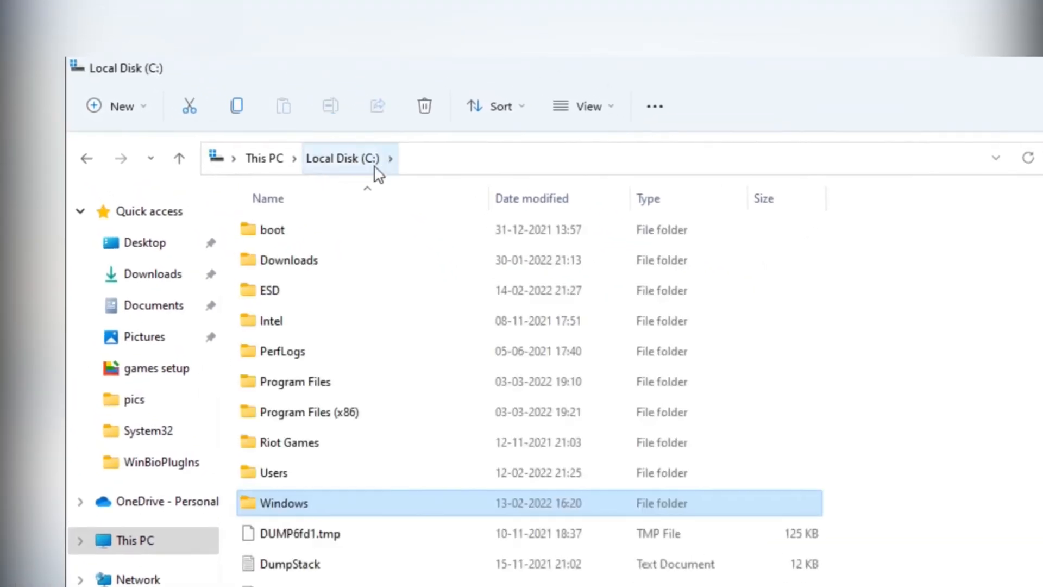
mouse_move(303, 512)
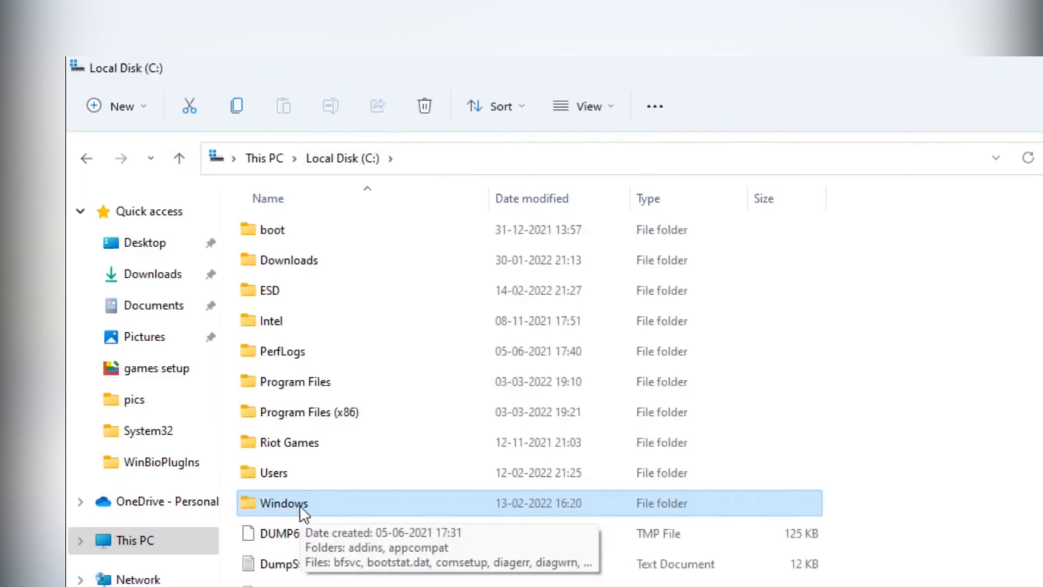
double_click(284, 502)
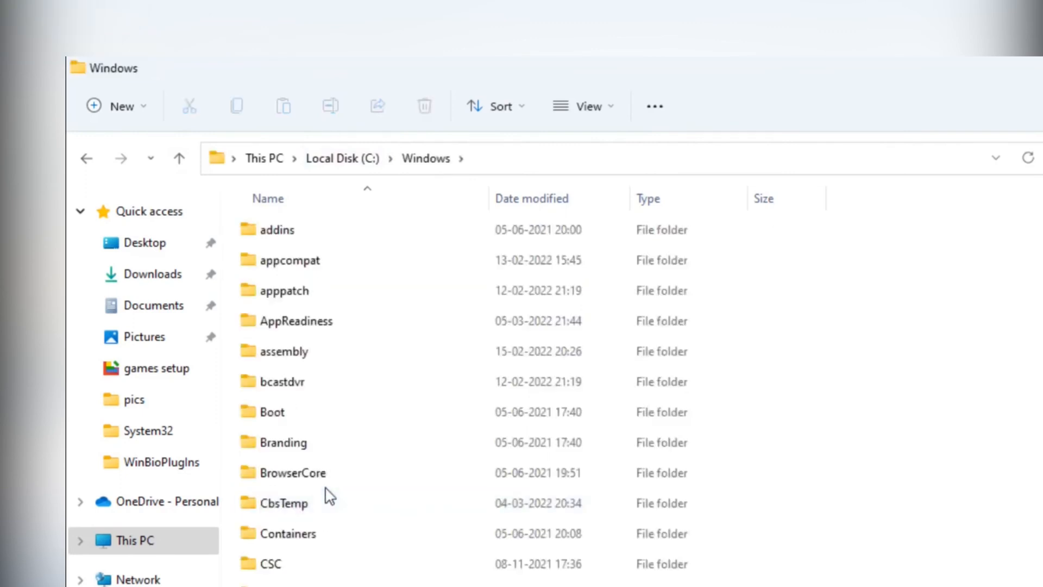
left_click(283, 503)
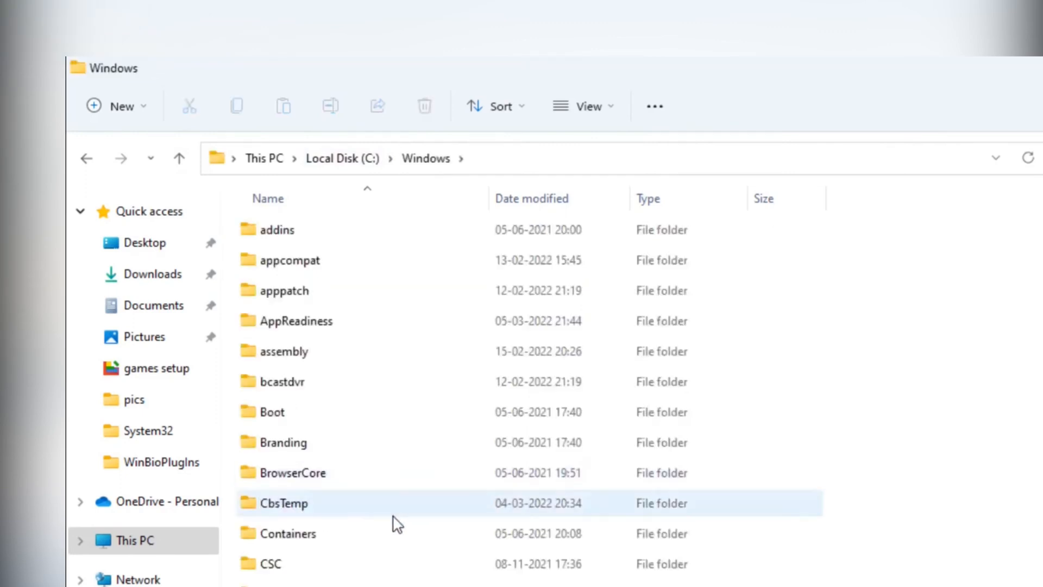
scroll("down", 3)
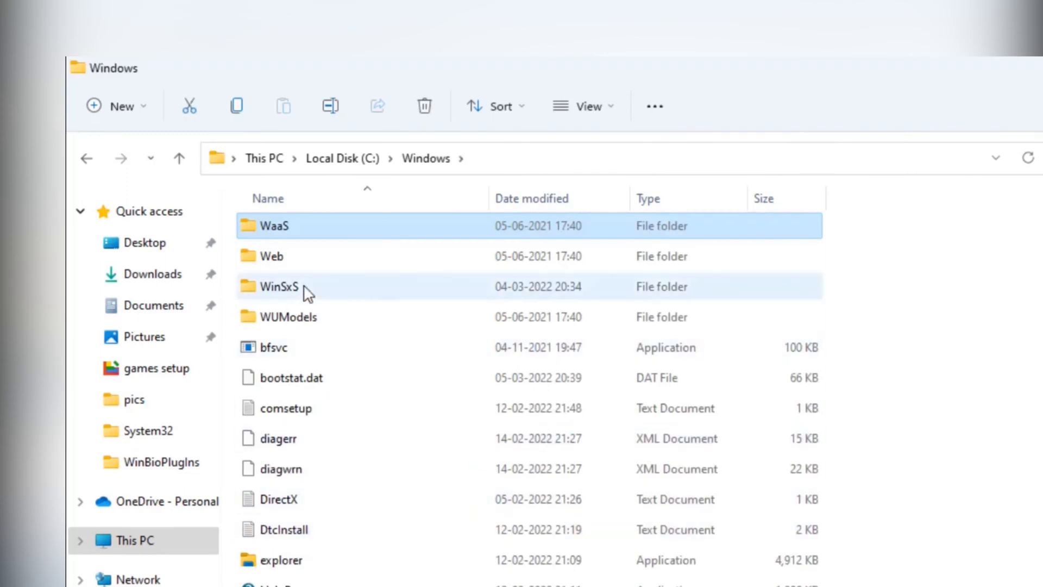
left_click(279, 286)
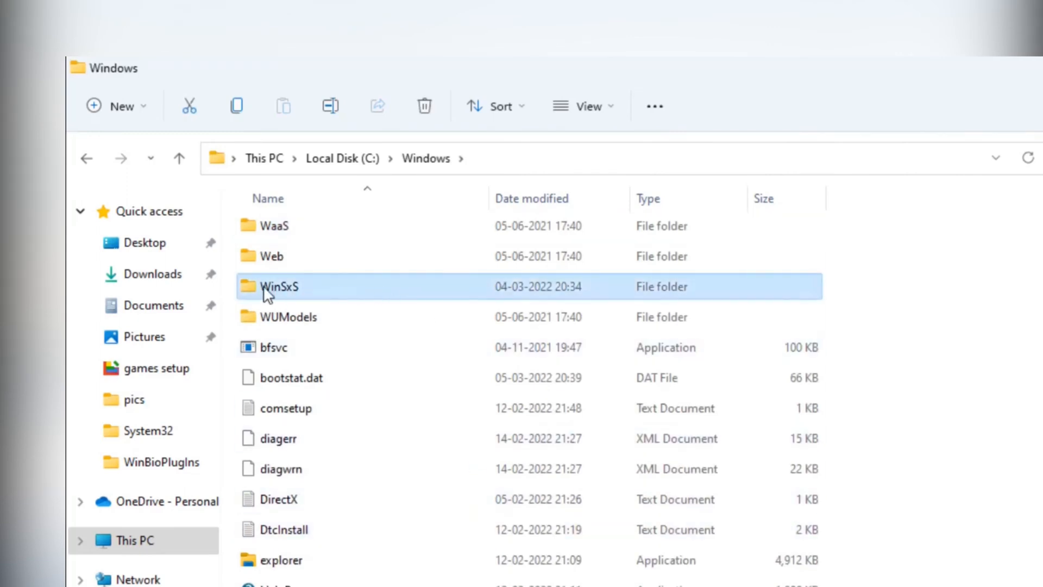
double_click(281, 286)
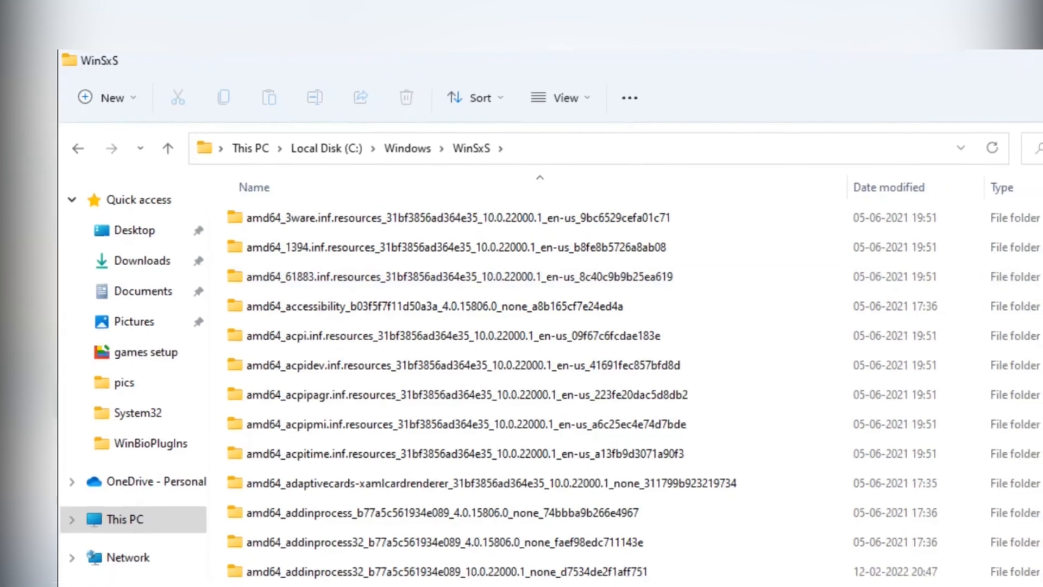
Step: Search WinSxS for helloface.inf and select the amd64_dual_helloface.inf result folder
type("hellof")
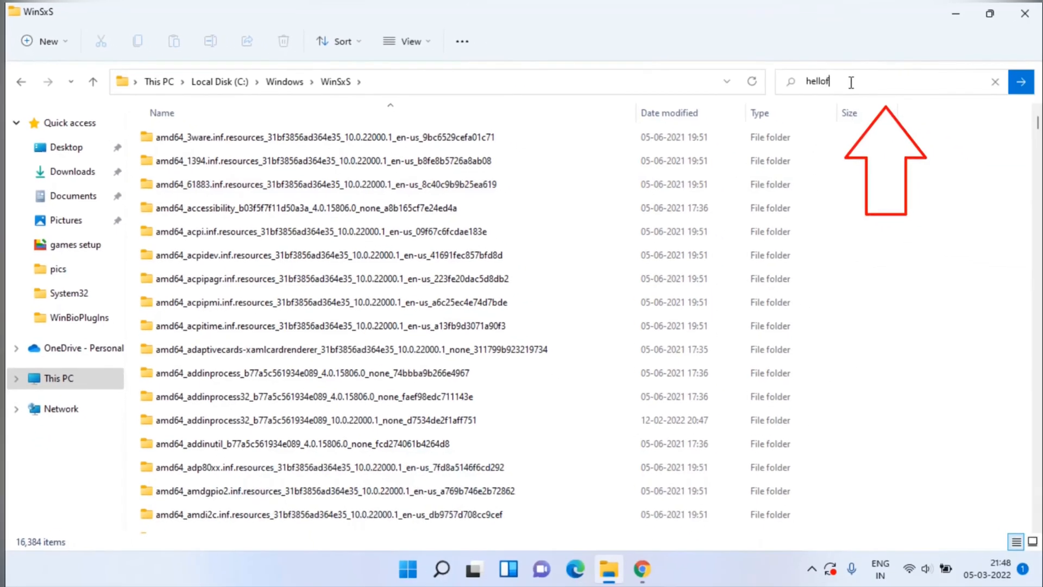
type("ace/1")
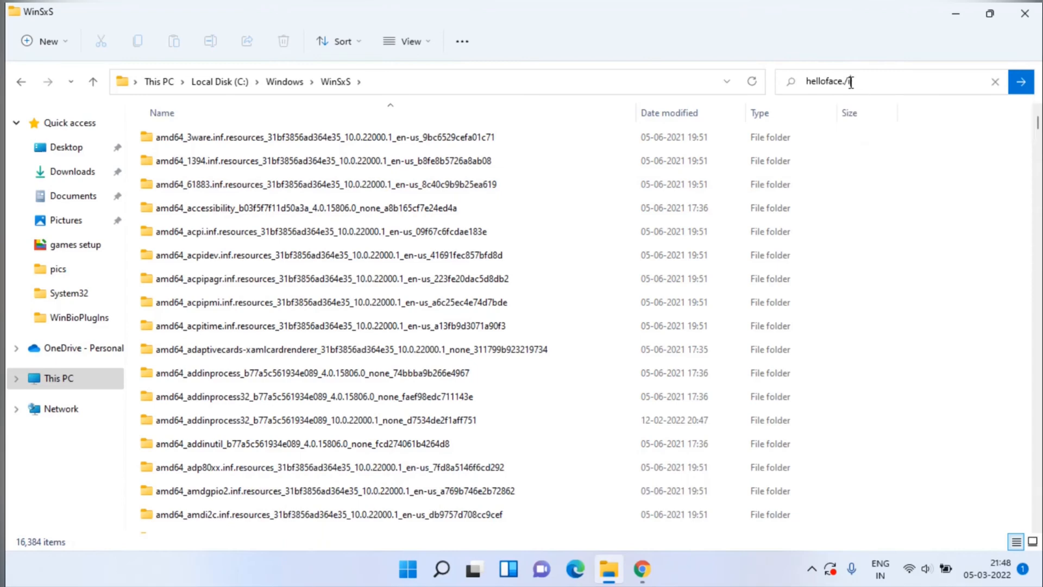
type("inf")
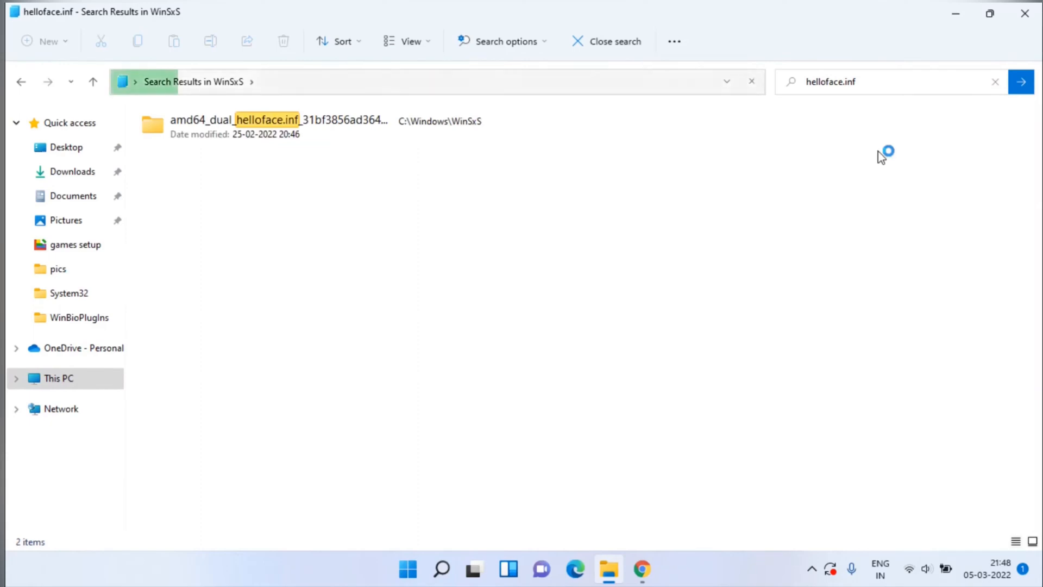
left_click(266, 119)
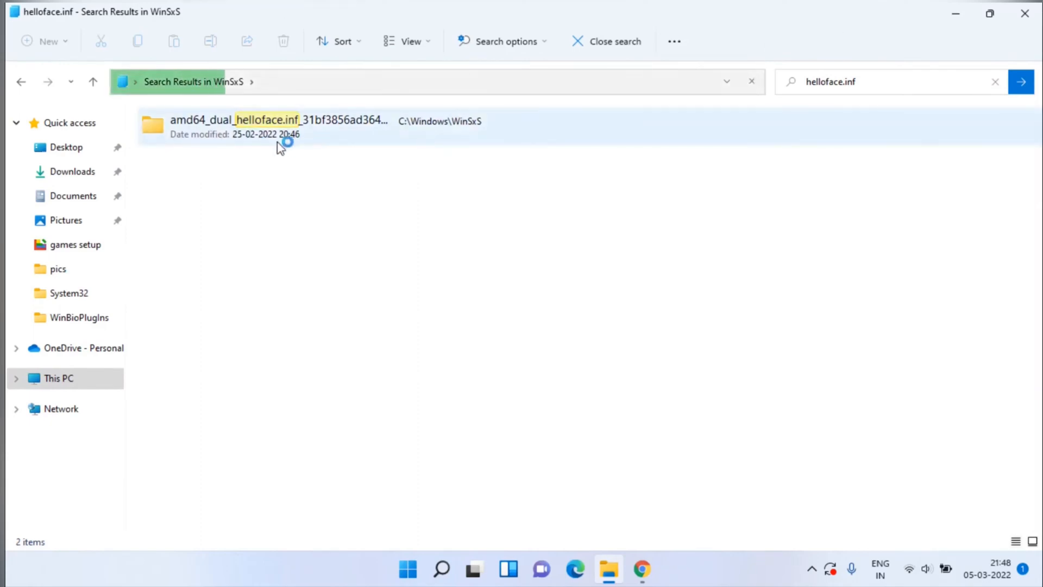
Step: Install HelloFace.inf from the component folder, acknowledge success, and close File Explorer
double_click(233, 120)
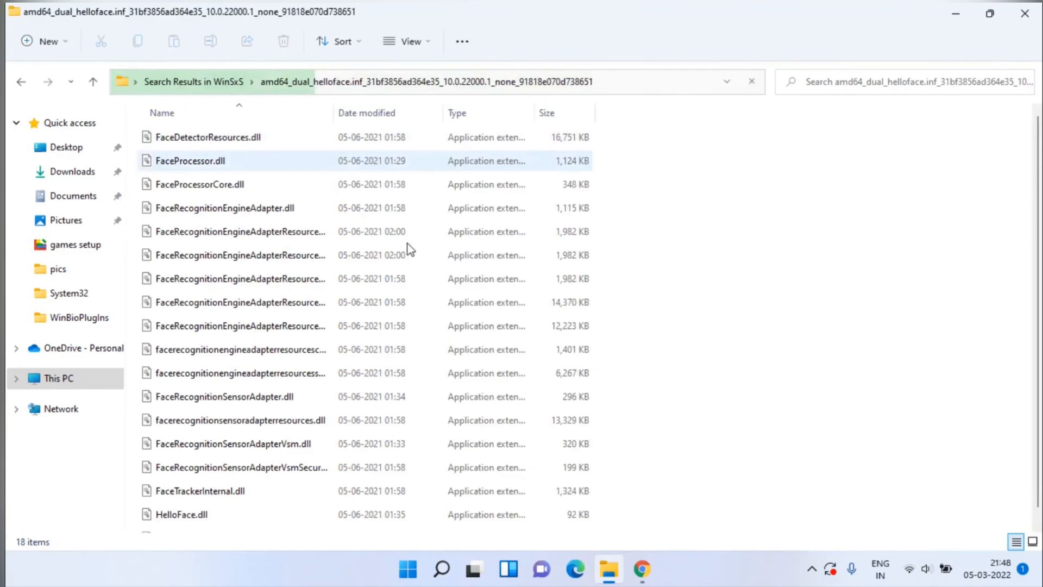
left_click(239, 373)
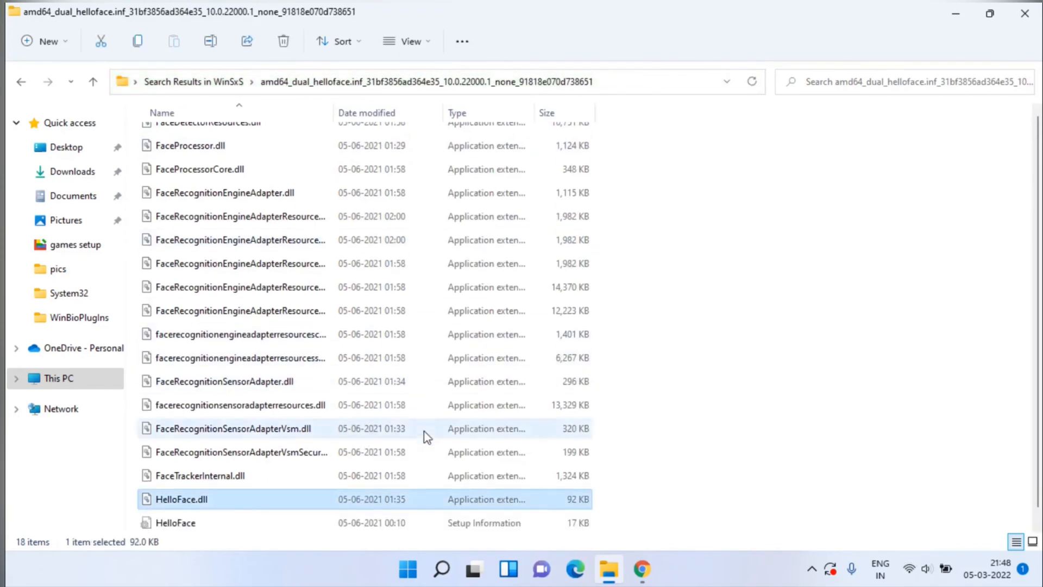
left_click(176, 523)
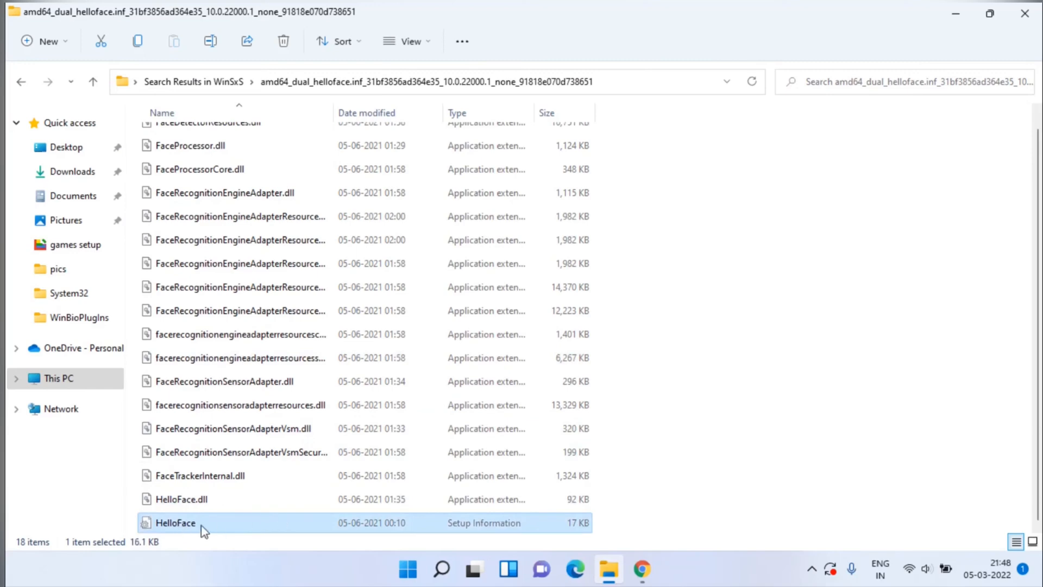
right_click(175, 523)
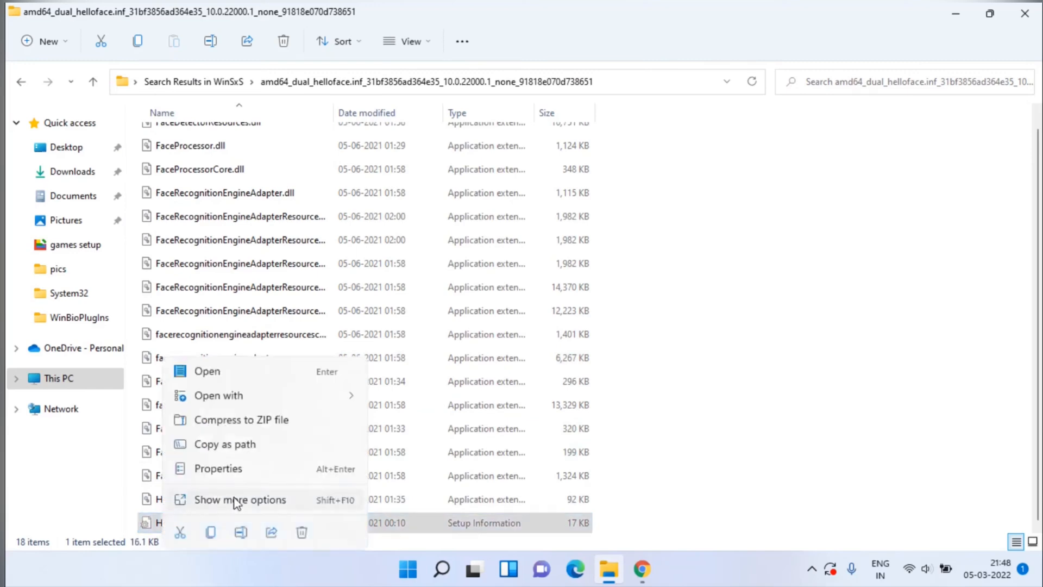
left_click(241, 500)
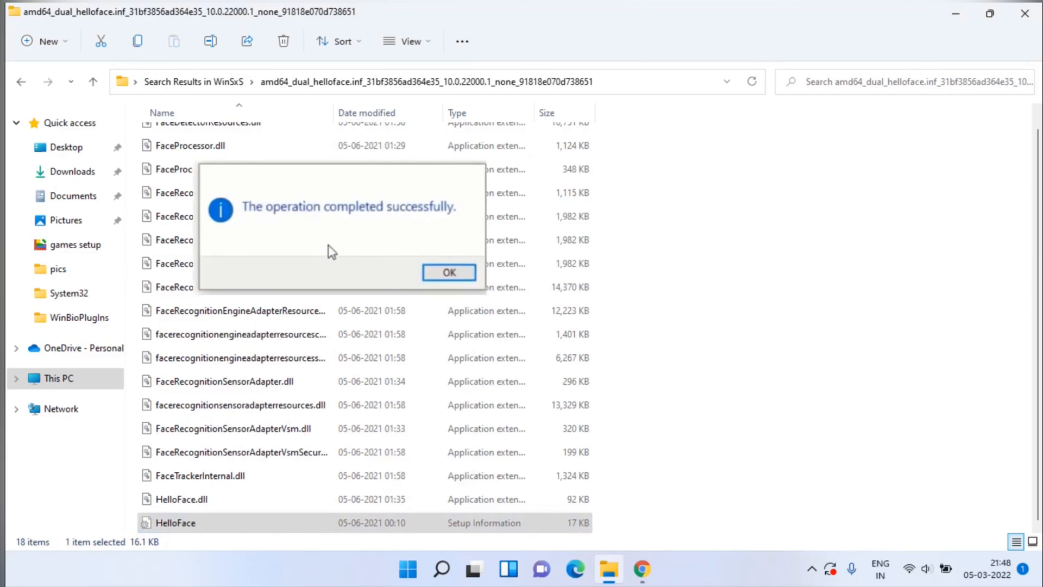
left_click(449, 272)
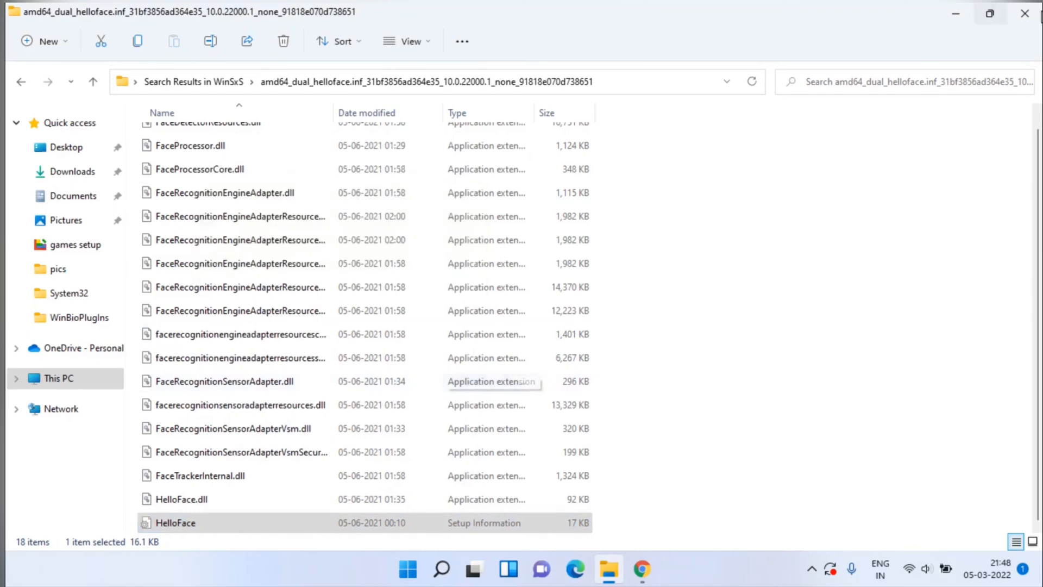
left_click(1025, 14)
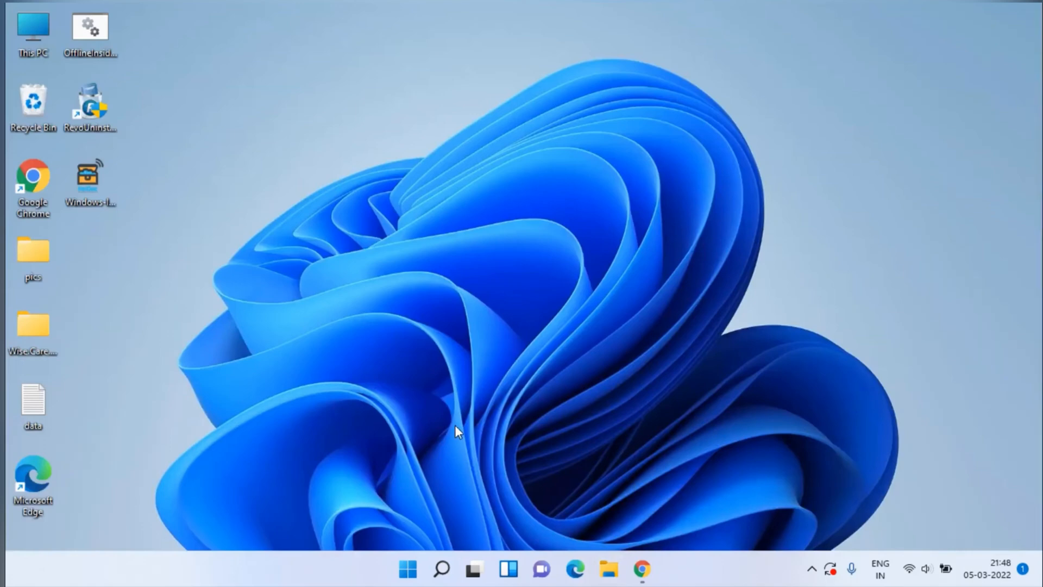
Step: Bring up the Start button's quick link menu of system tools
right_click(407, 569)
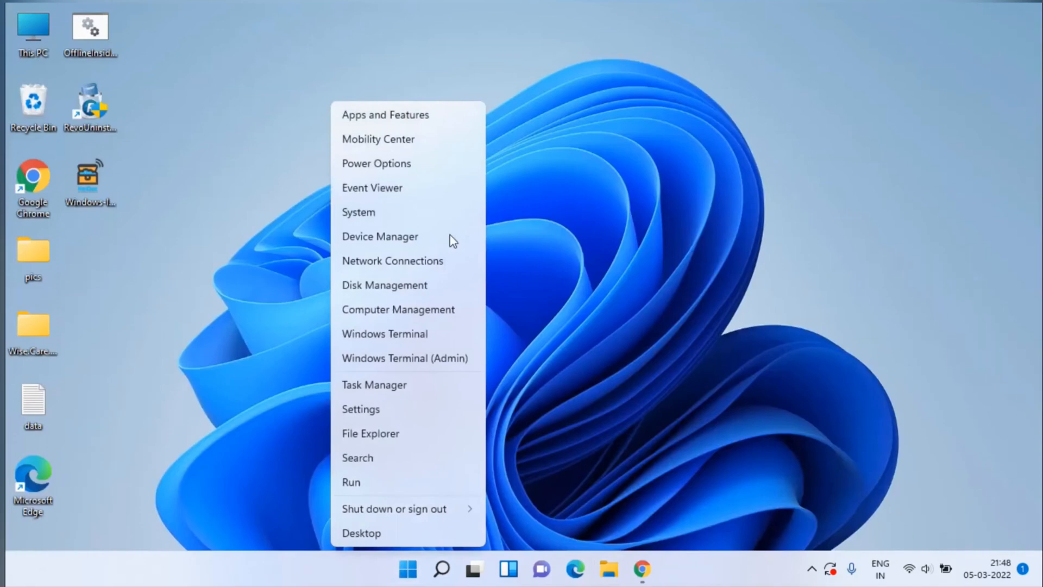
Step: Launch Device Manager and expand the Biometric devices category
left_click(381, 236)
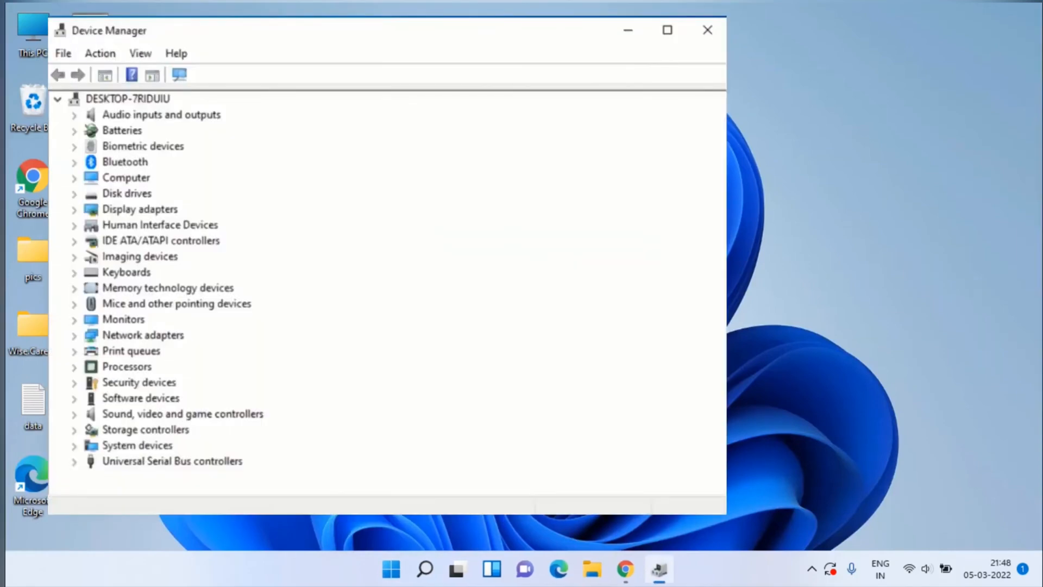
mouse_move(65, 168)
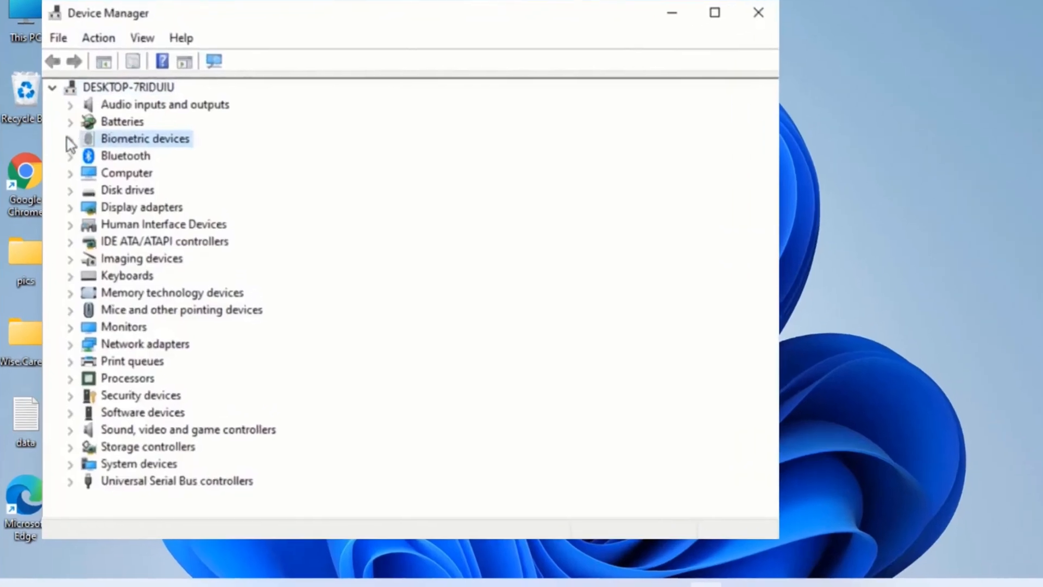
left_click(69, 138)
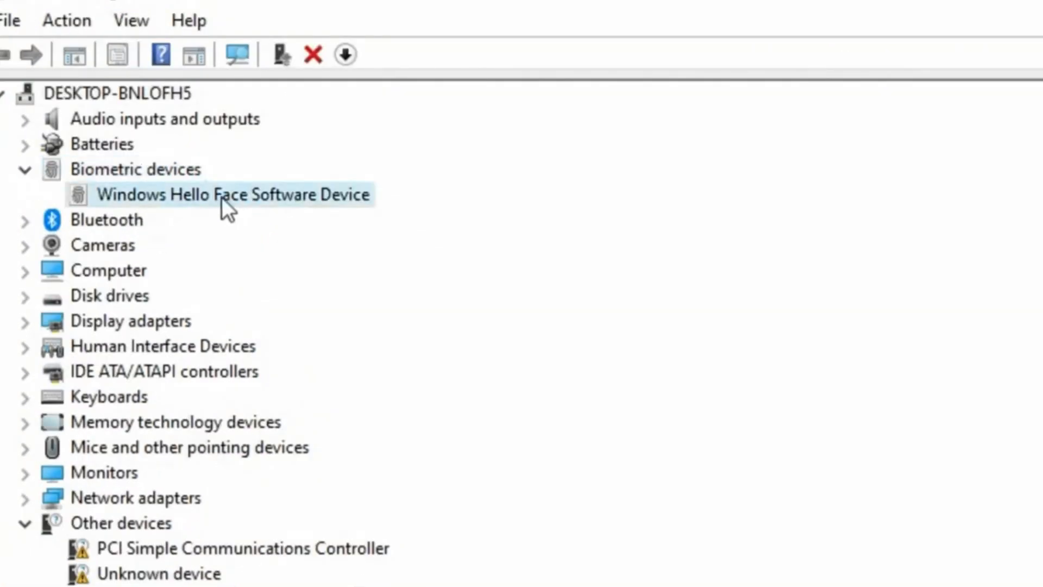
Step: Run an automatic driver search for the Windows Hello Face Software Device, then close Device Manager
right_click(232, 195)
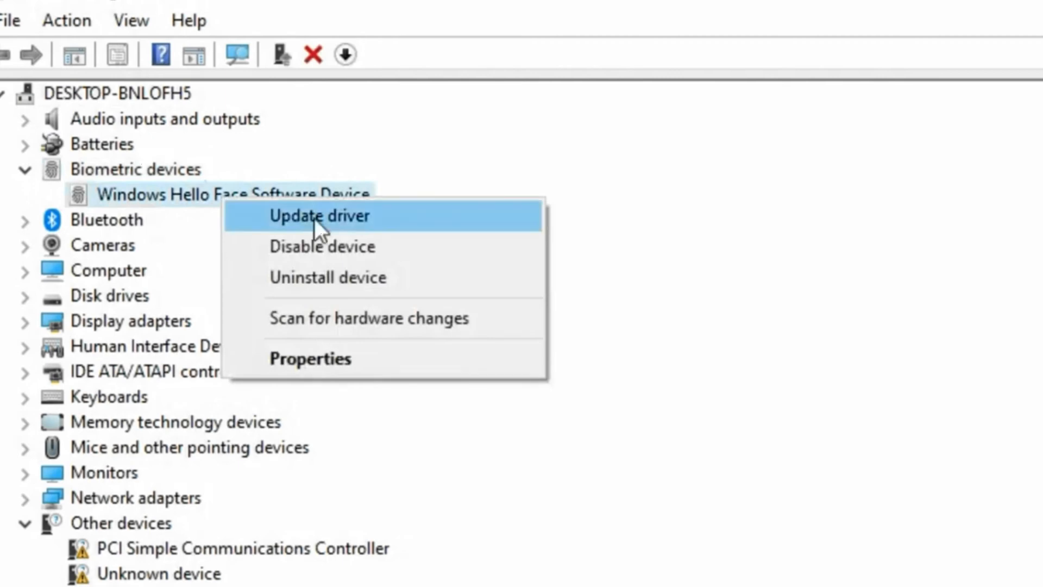
left_click(320, 215)
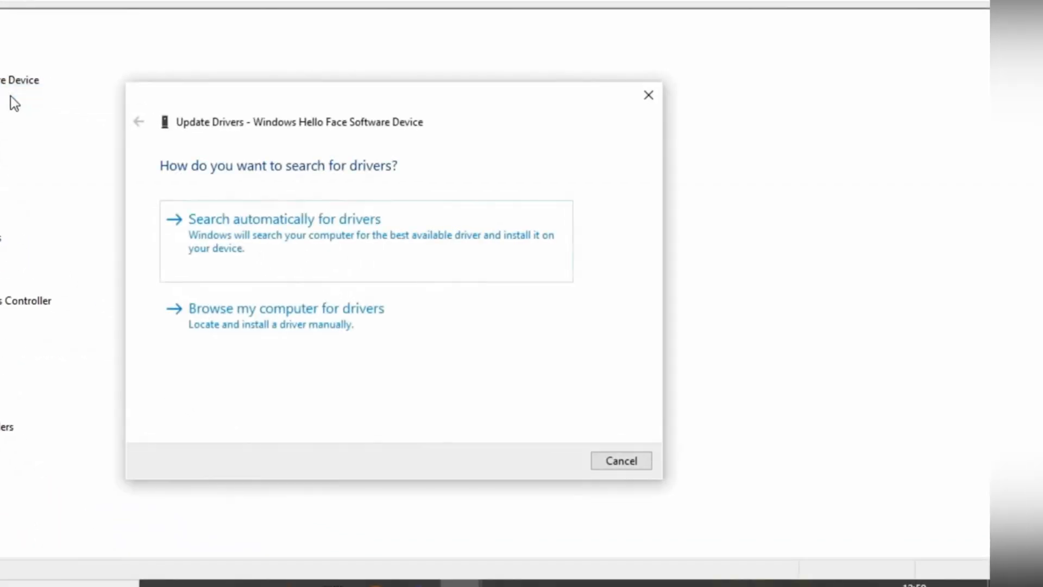
mouse_move(309, 238)
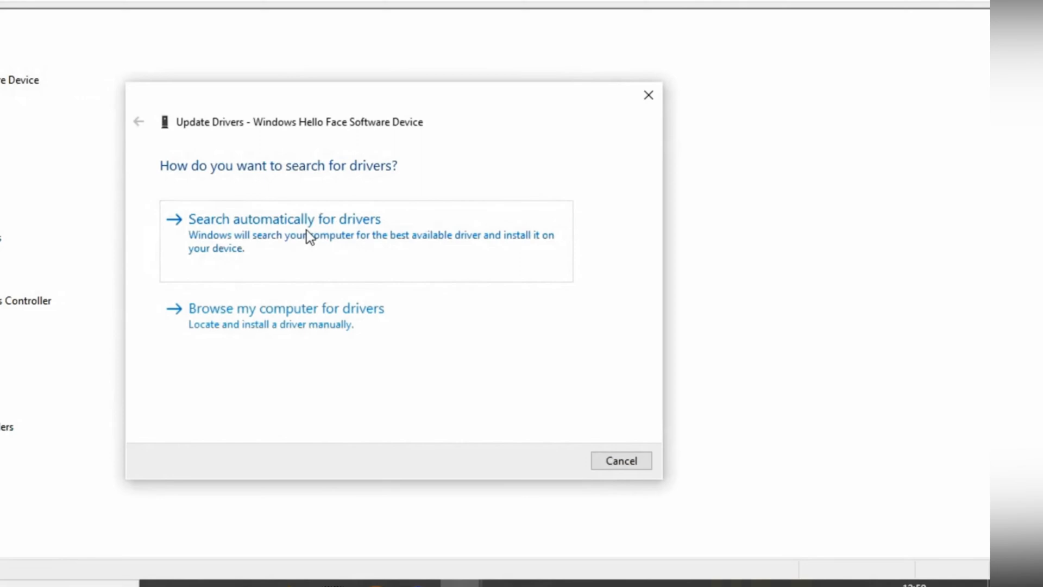
mouse_move(386, 237)
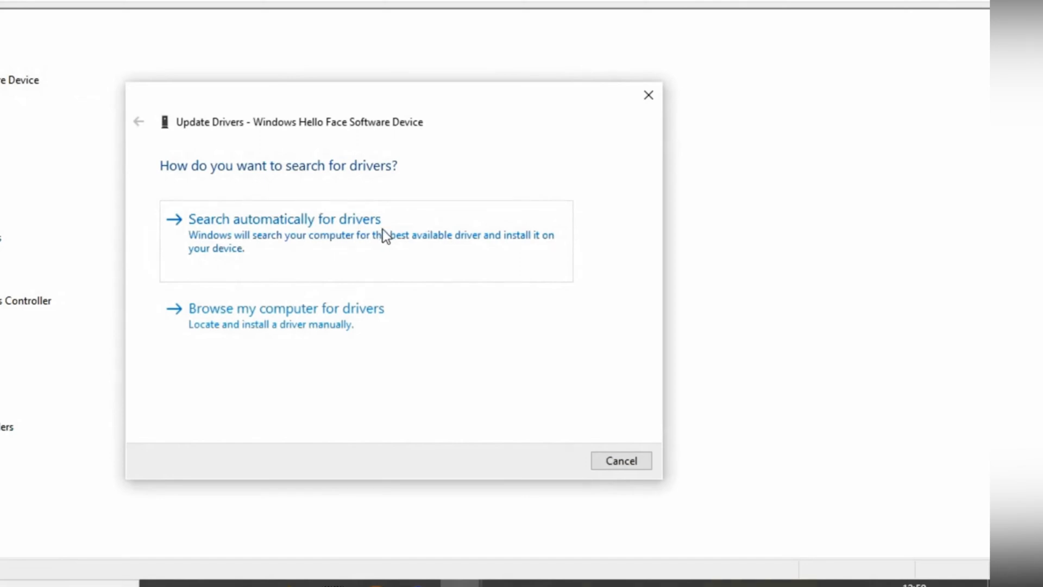
left_click(285, 218)
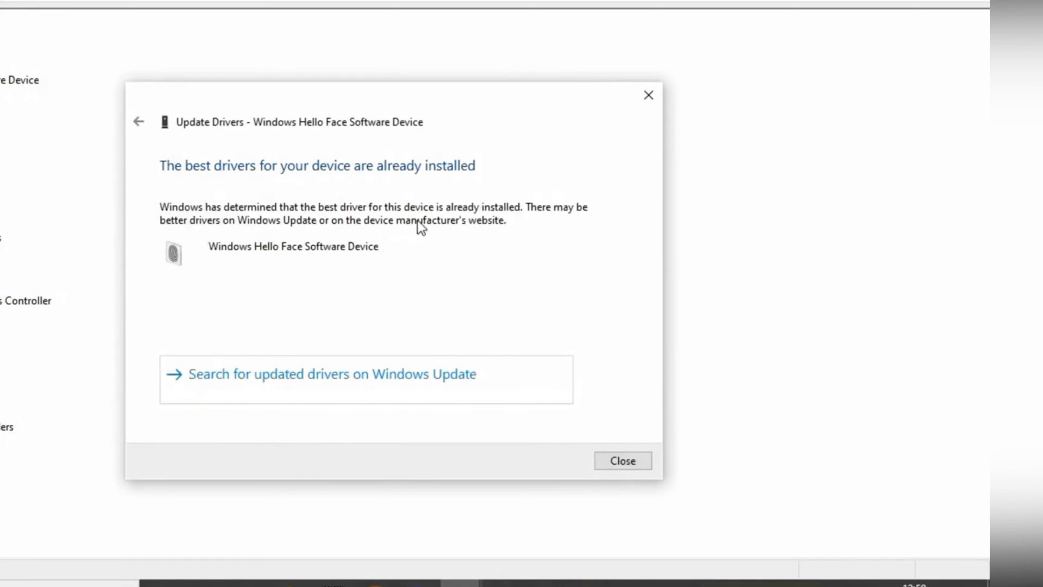
mouse_move(439, 176)
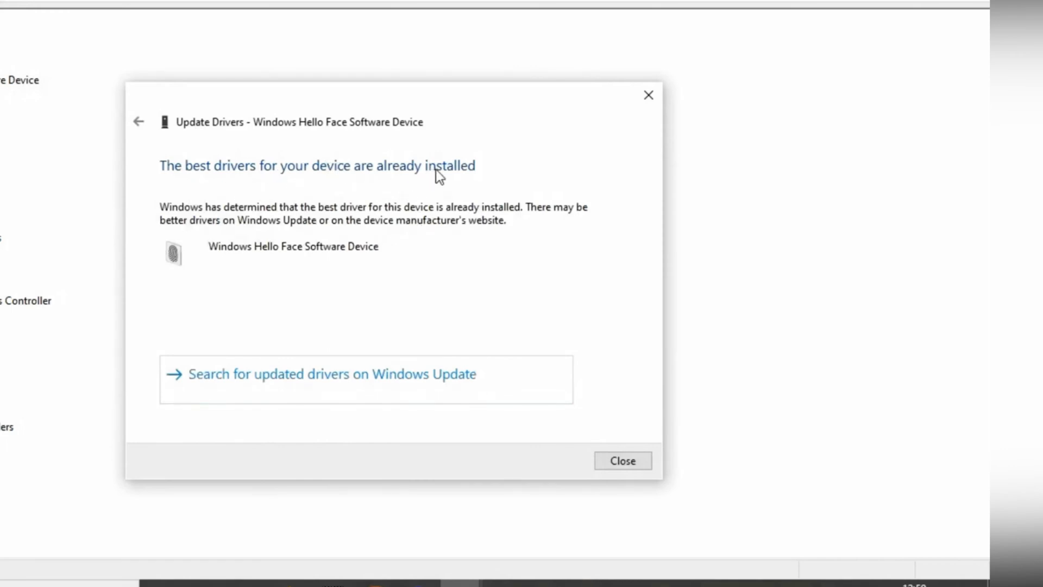
left_click(621, 461)
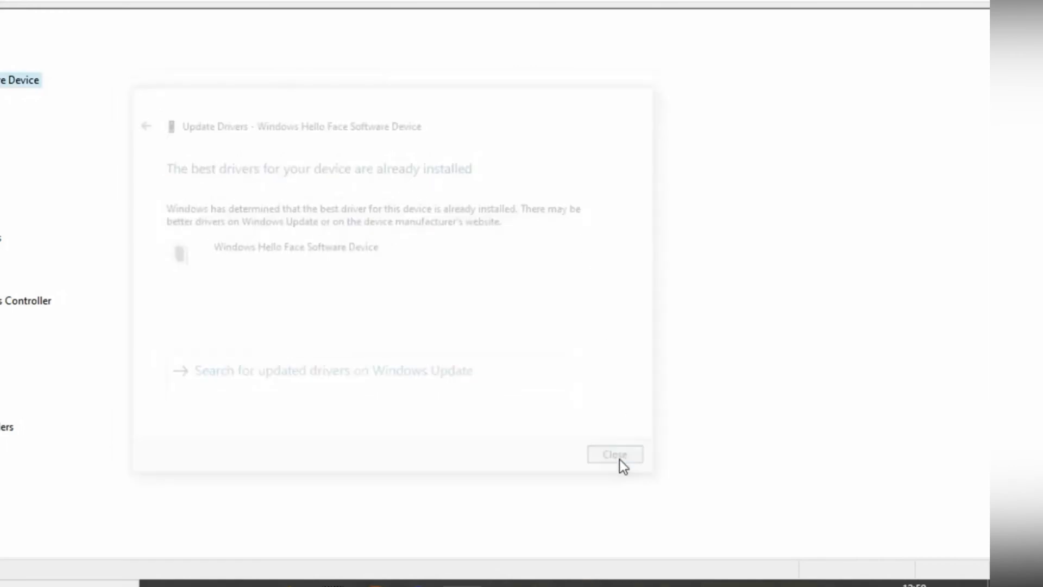
left_click(613, 454)
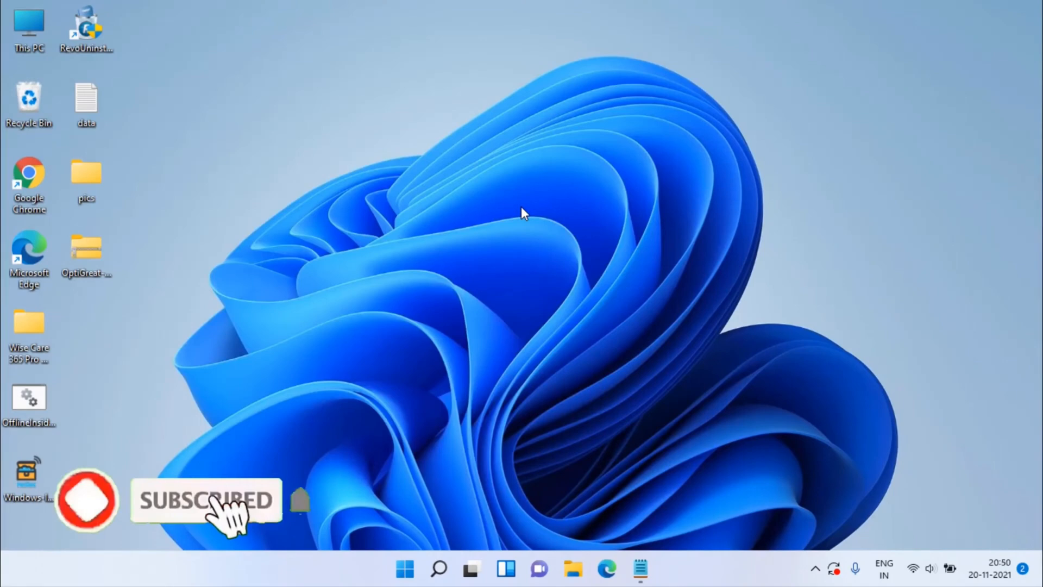
Step: Go to Settings > Apps > Optional features and filter installed features by 'hello'
left_click(657, 568)
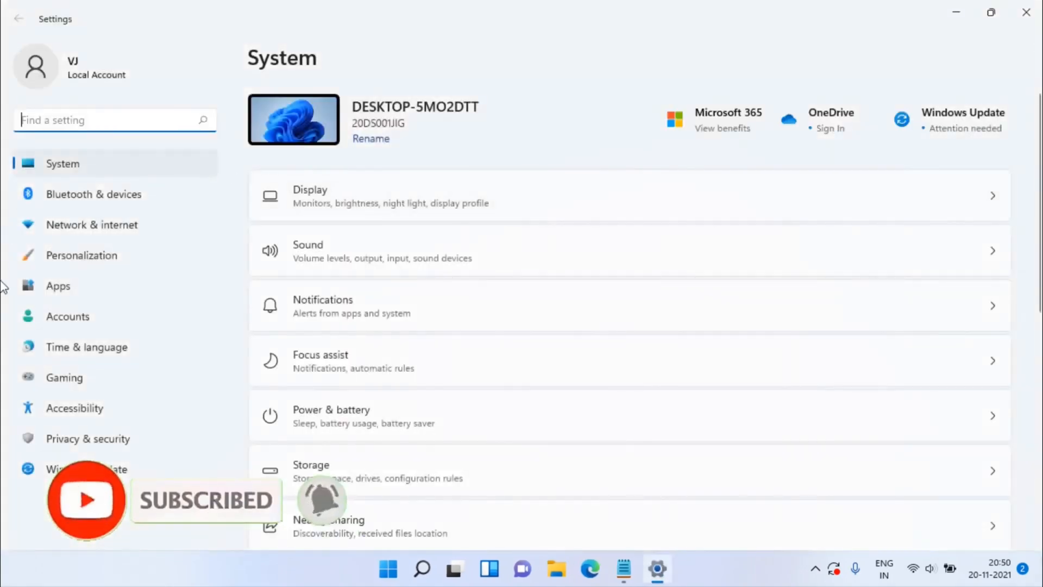
left_click(57, 286)
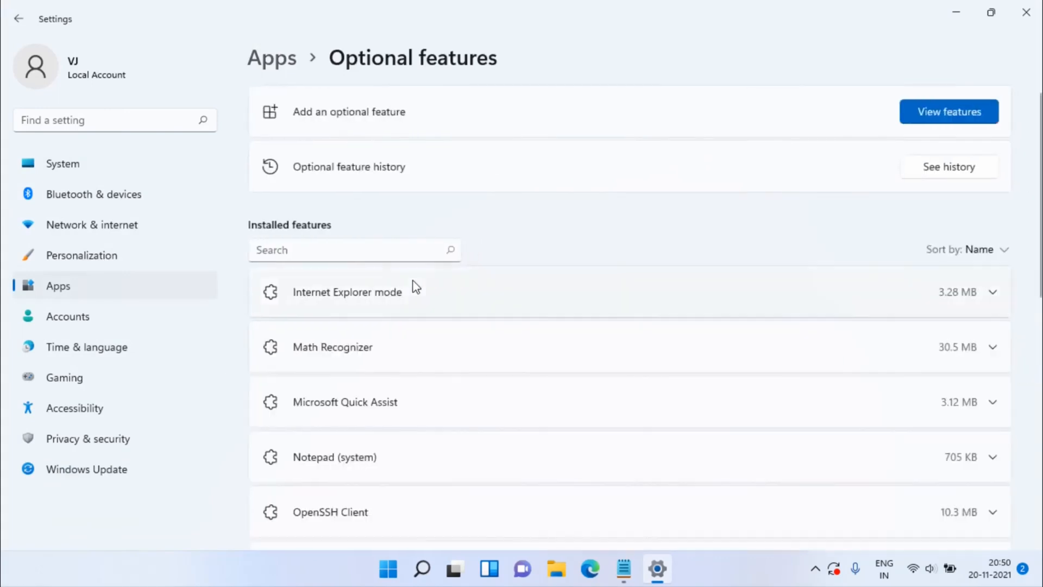
mouse_move(526, 239)
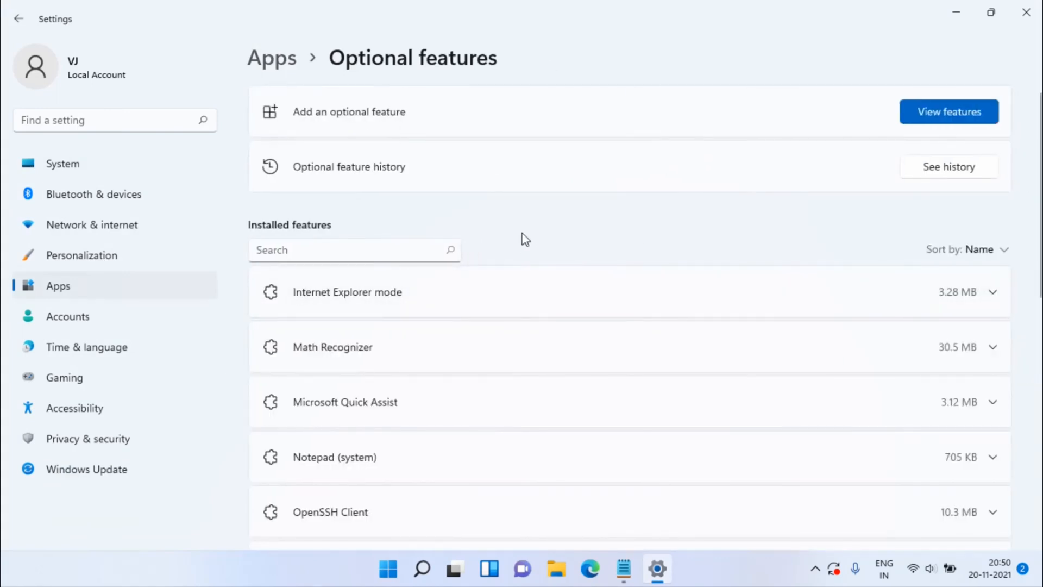
mouse_move(263, 233)
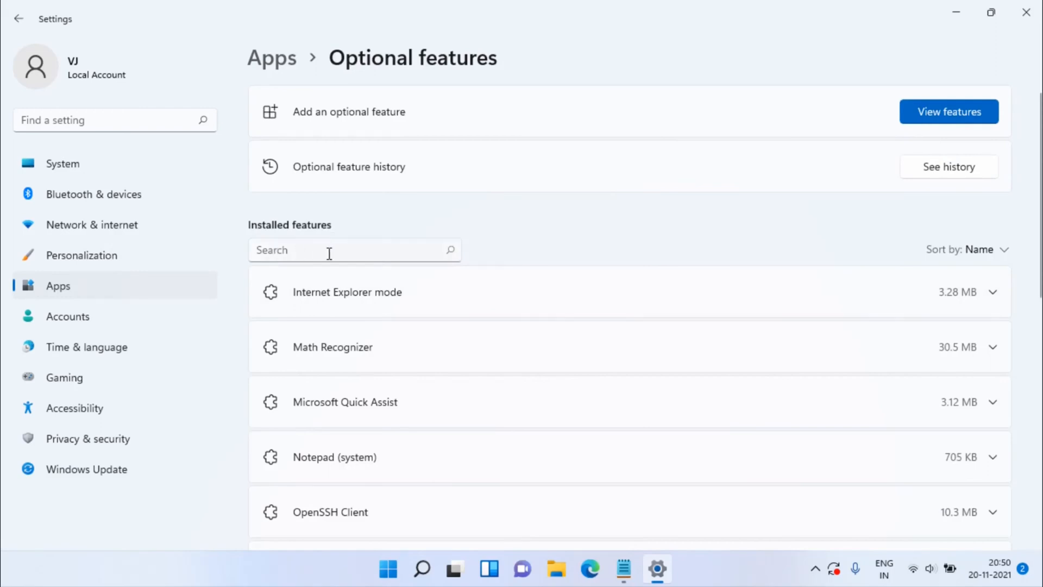
type("hello")
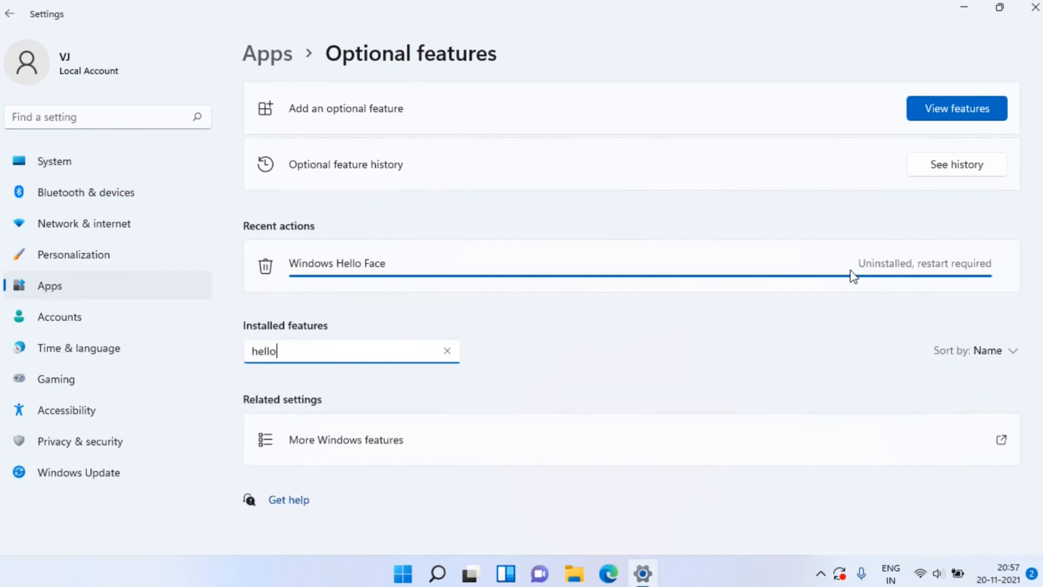
mouse_move(974, 275)
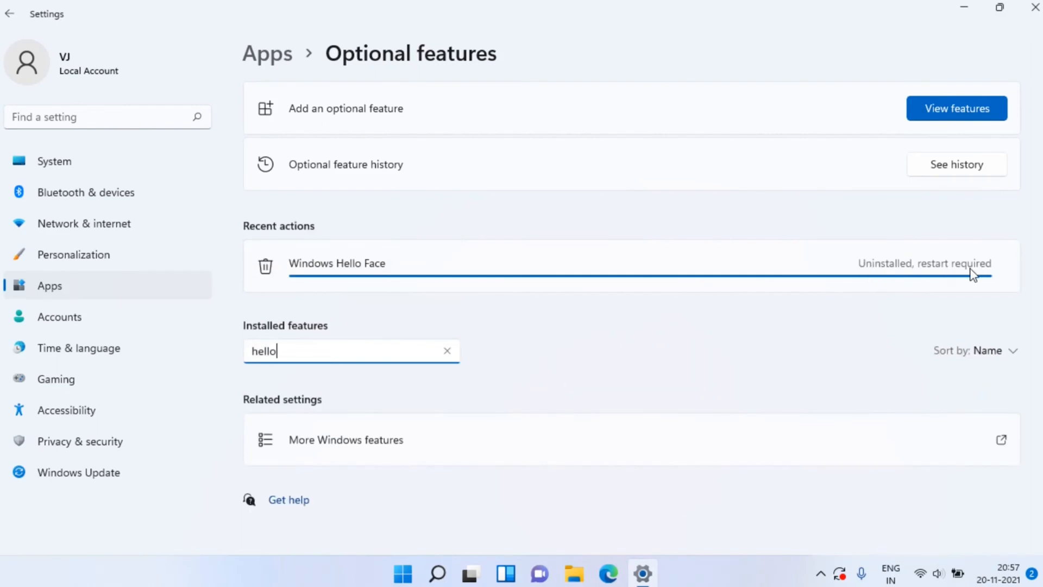
mouse_move(956, 271)
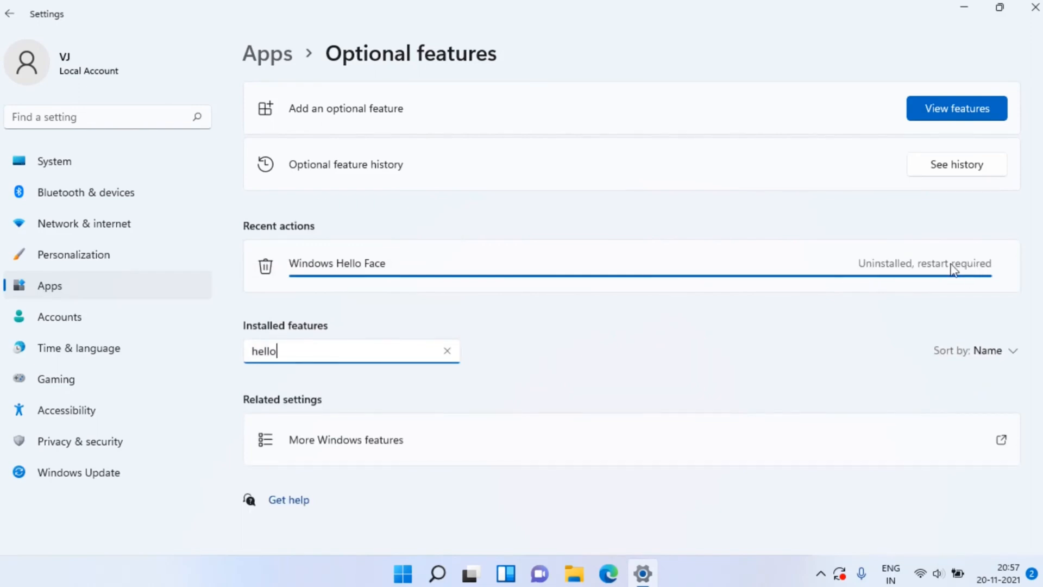
mouse_move(881, 219)
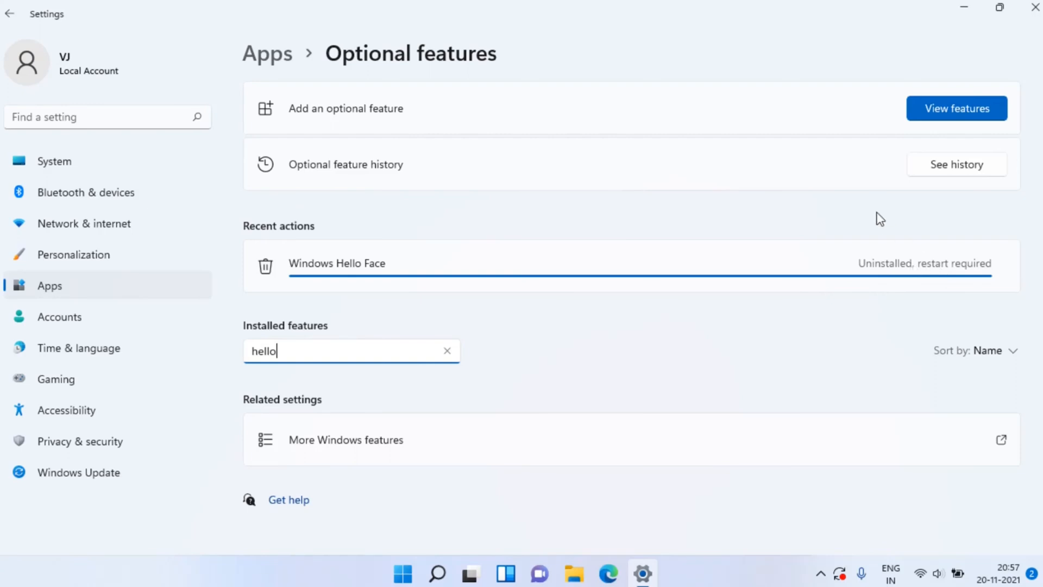
mouse_move(785, 194)
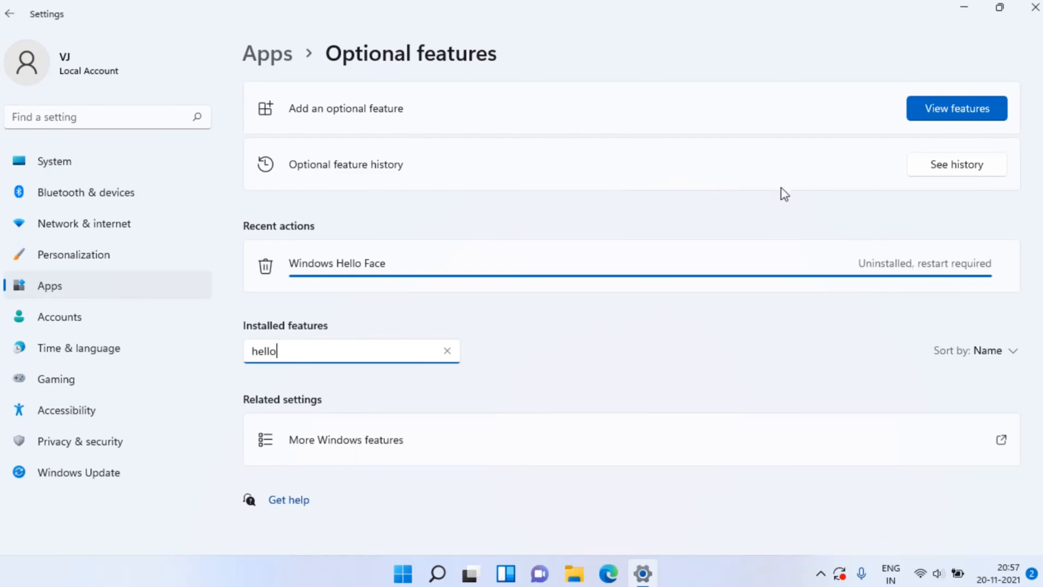
Step: Clear the feature search to show the full installed features list again
left_click(10, 13)
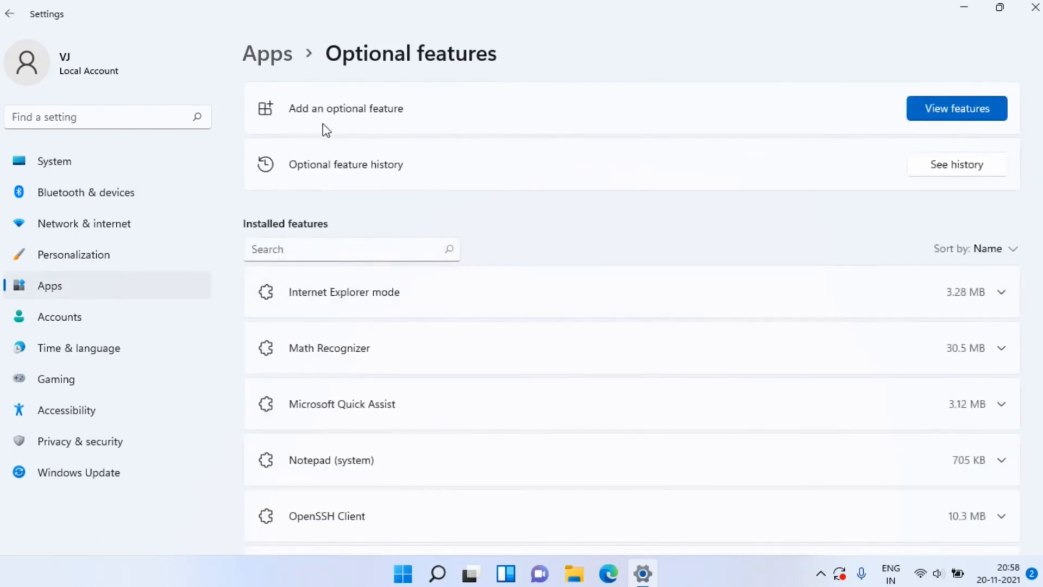
Step: Search optional features for 'hello', select Windows Hello Face and start its installation
left_click(956, 108)
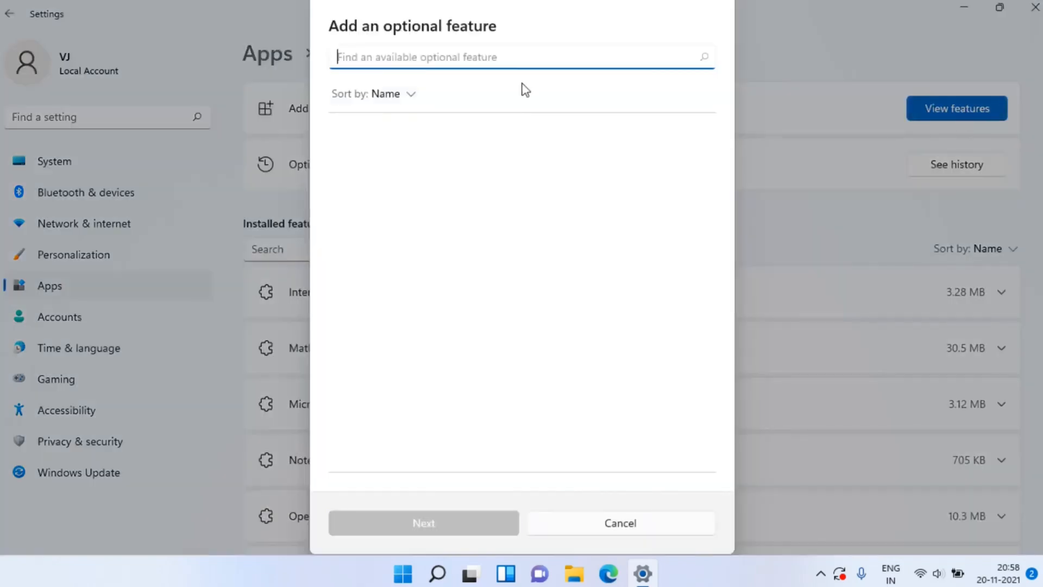
type("hel")
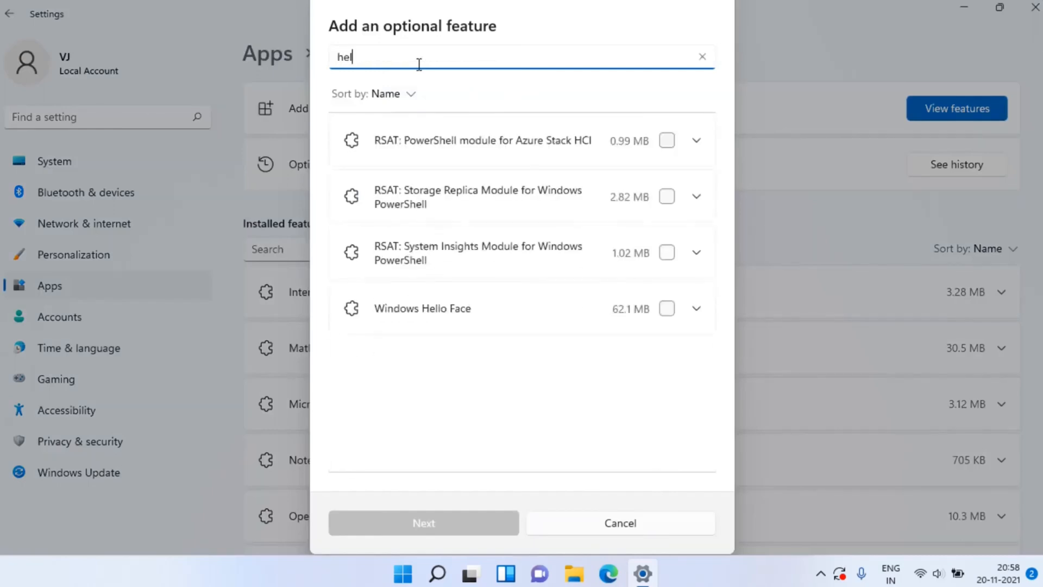
type("lo")
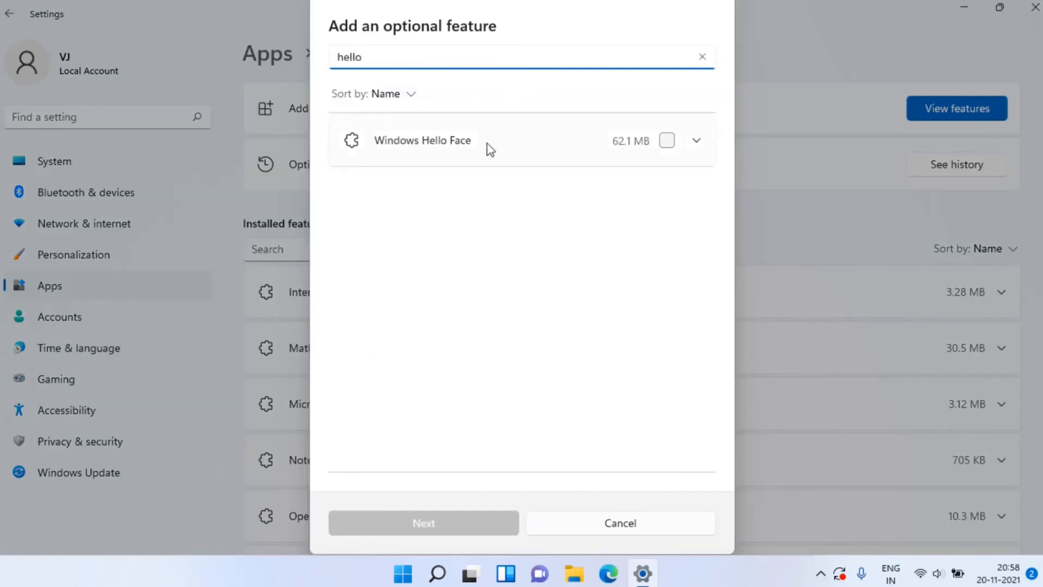
left_click(667, 140)
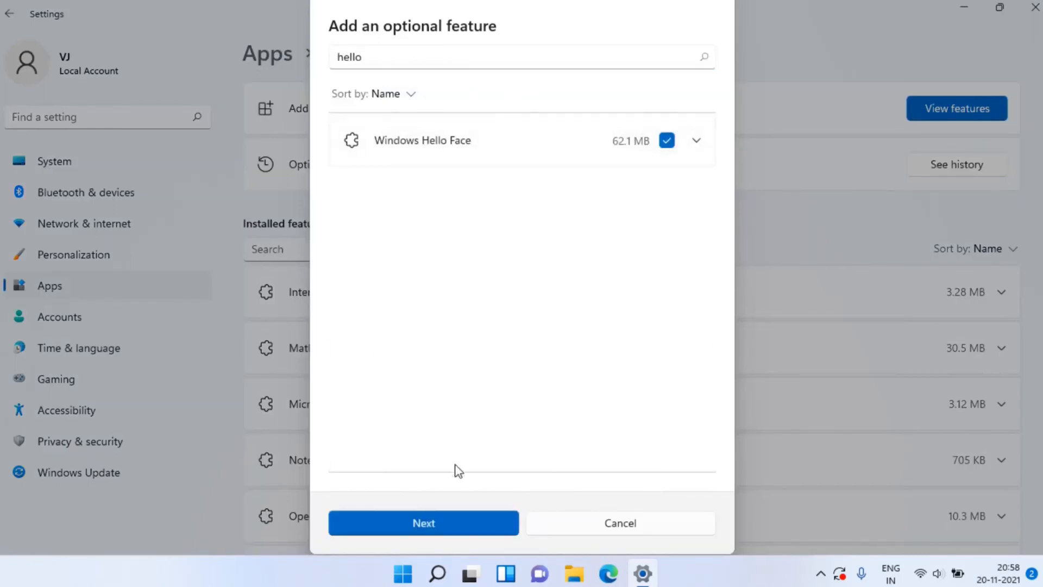
left_click(422, 523)
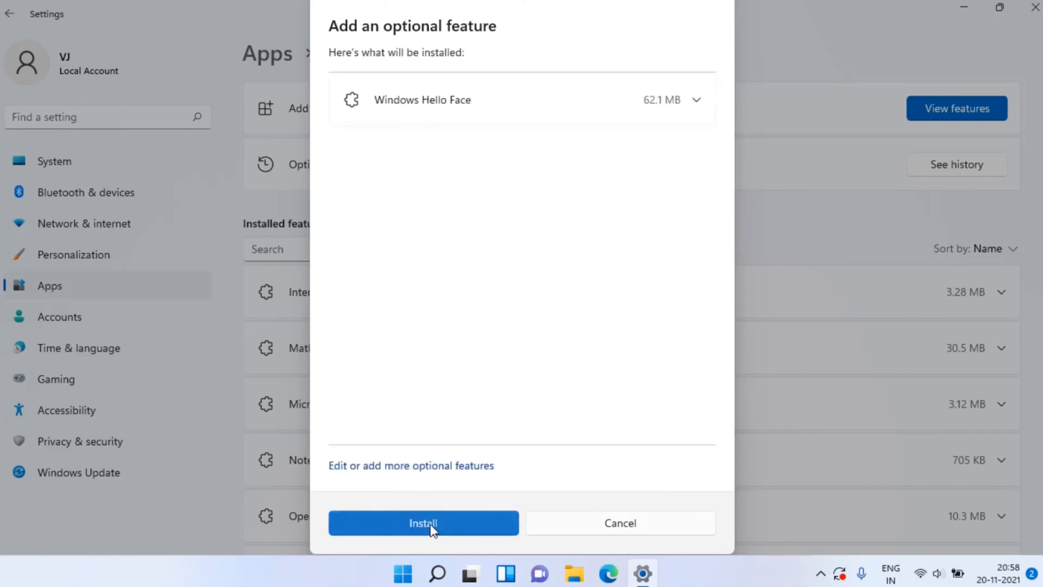
left_click(424, 523)
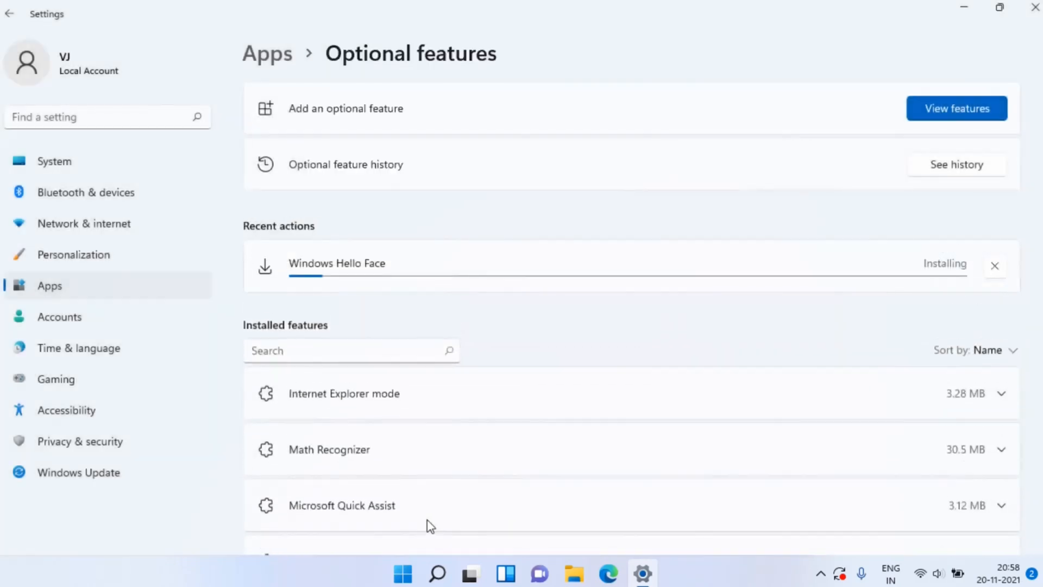
mouse_move(635, 331)
type("ser")
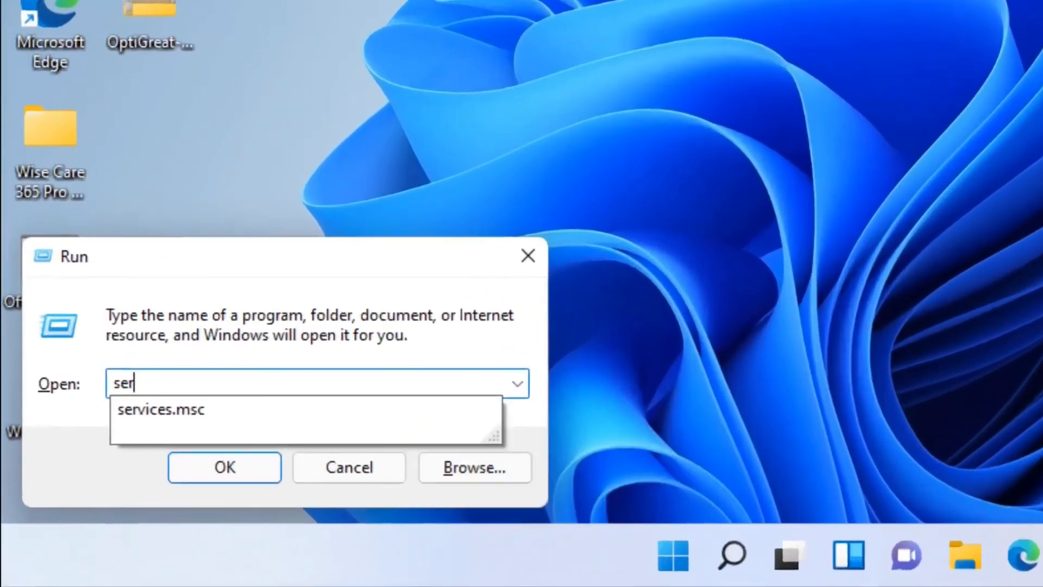
Step: Launch services.msc from Run and select the Credential Manager service in the list
left_click(160, 410)
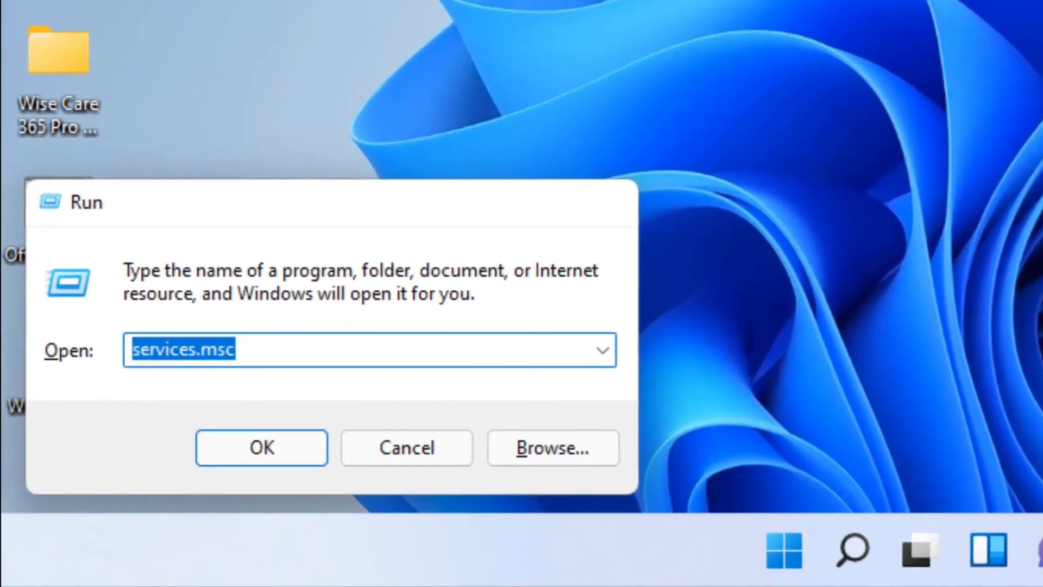
left_click(260, 447)
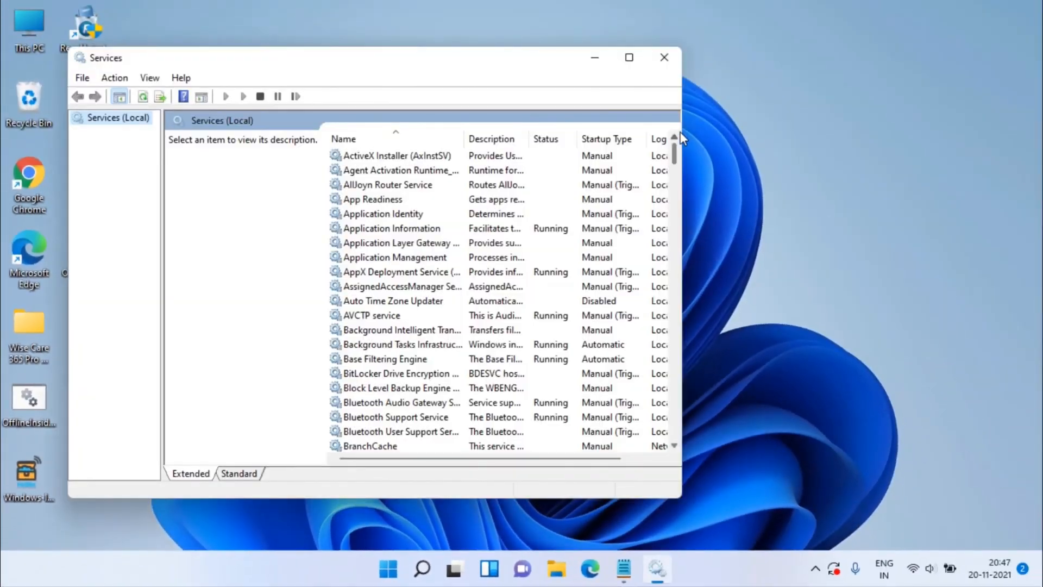
left_click(628, 58)
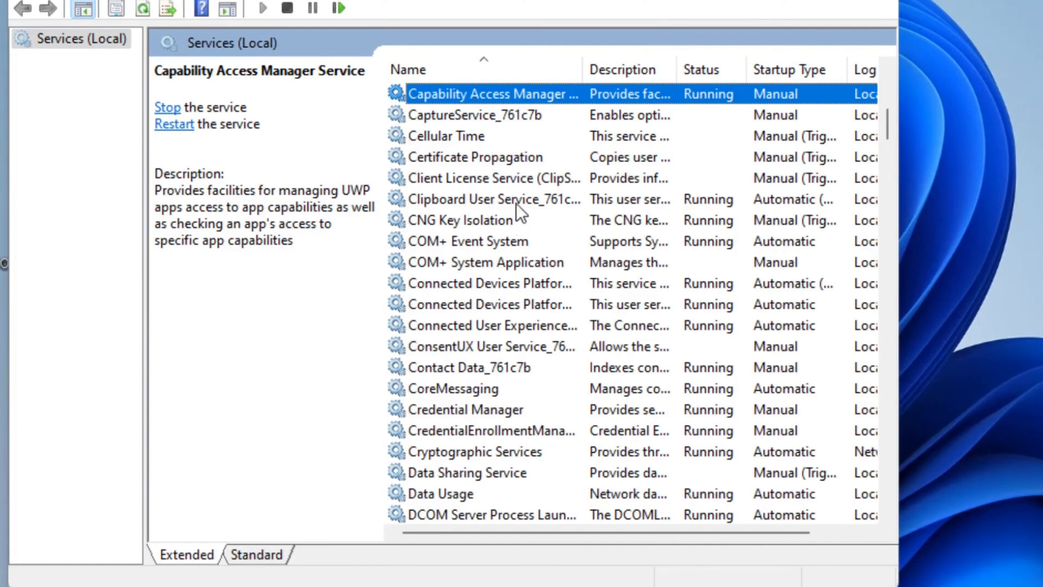
left_click(467, 410)
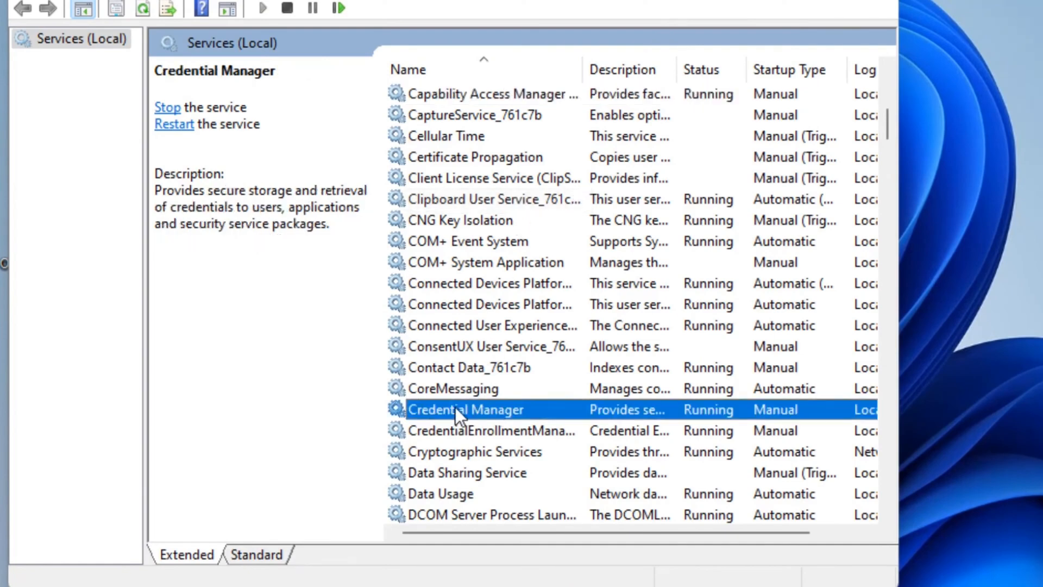
Step: Set Credential Manager's startup type to Automatic, then select Windows Biometric Service
double_click(466, 410)
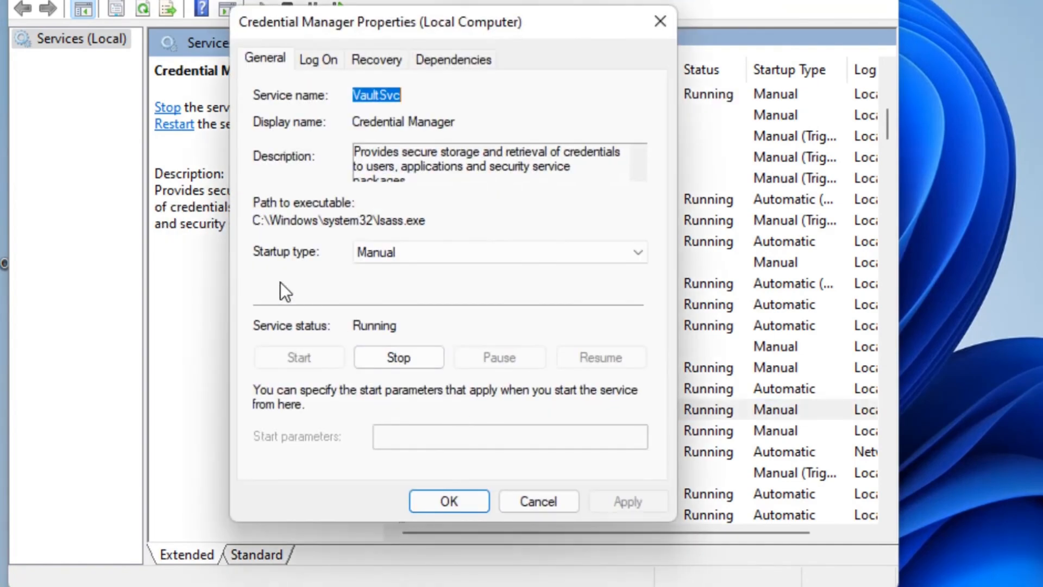
mouse_move(285, 357)
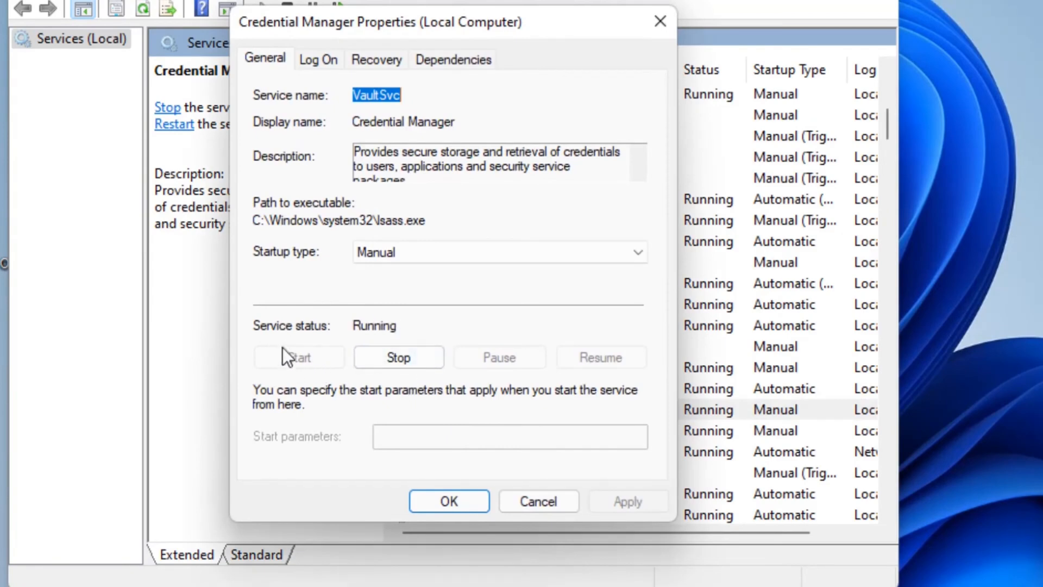
mouse_move(285, 262)
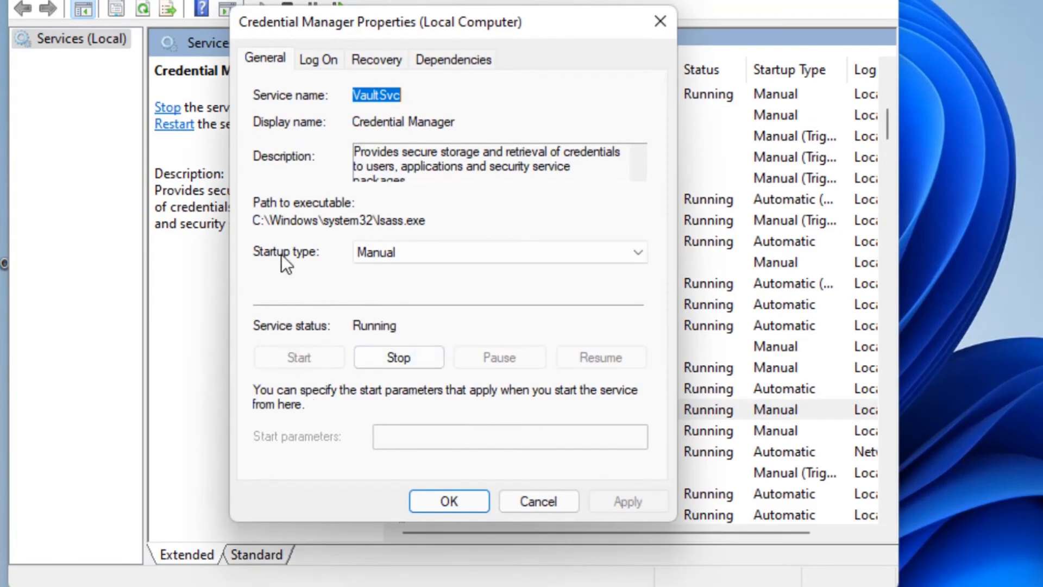
left_click(498, 251)
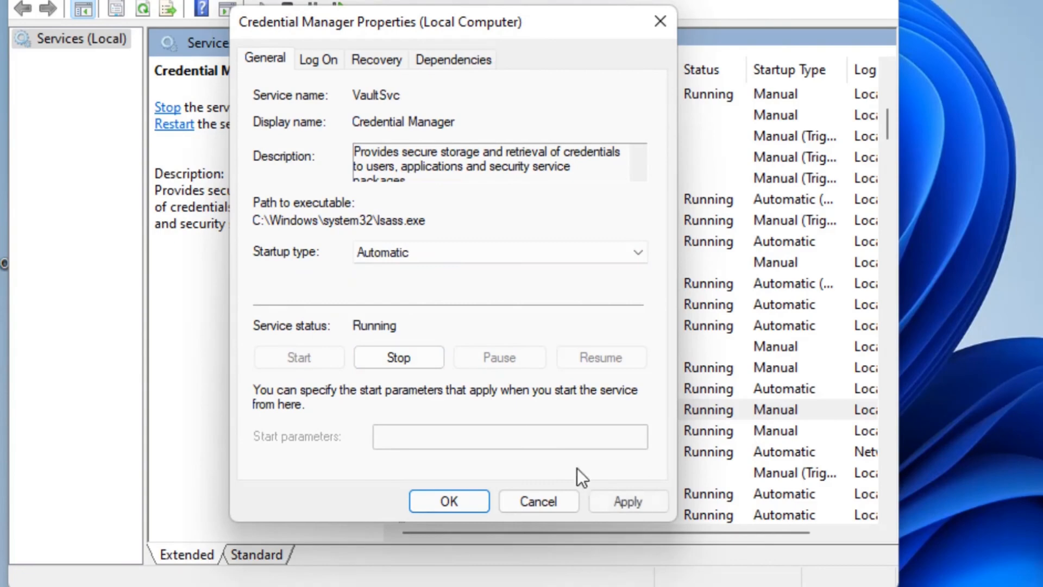
left_click(538, 501)
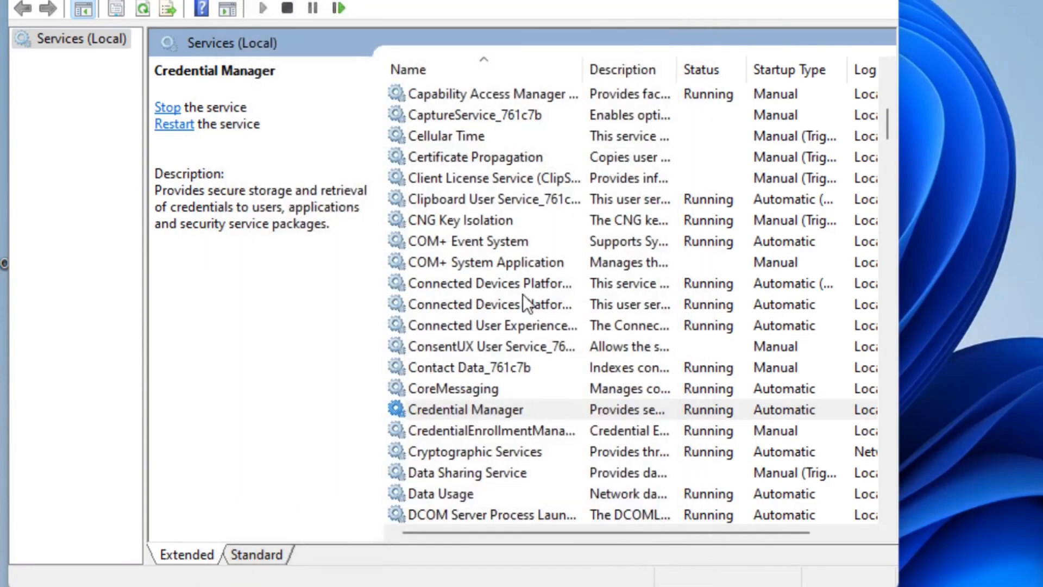
left_click(466, 410)
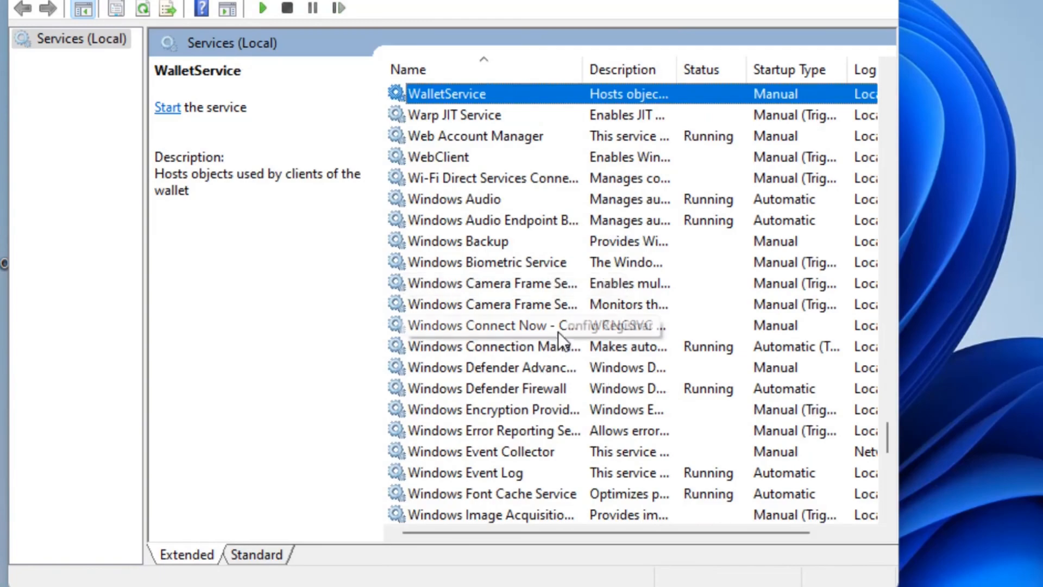
left_click(487, 262)
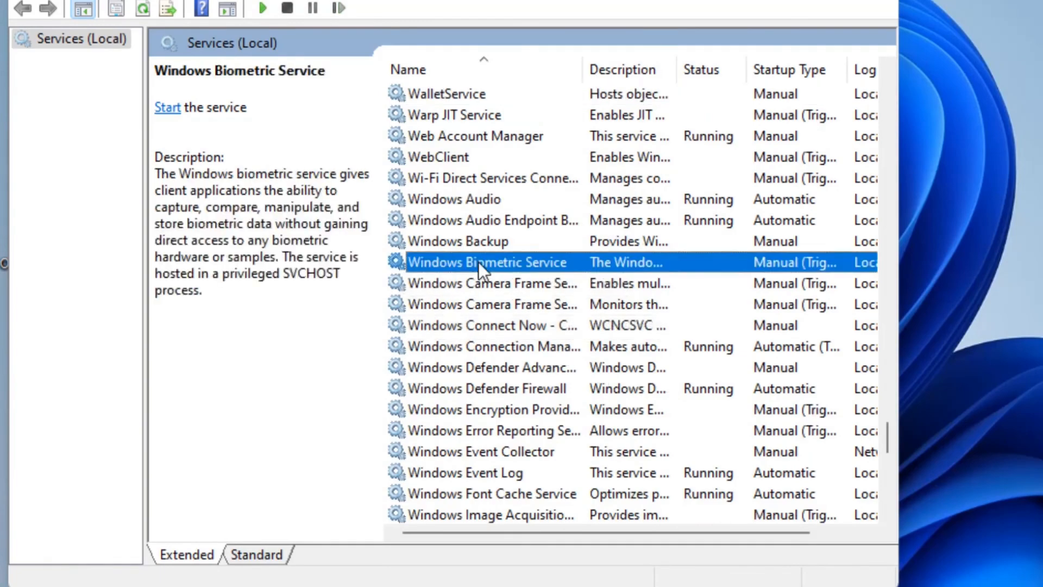
Step: Start Windows Biometric Service and set its startup type to Automatic
double_click(486, 262)
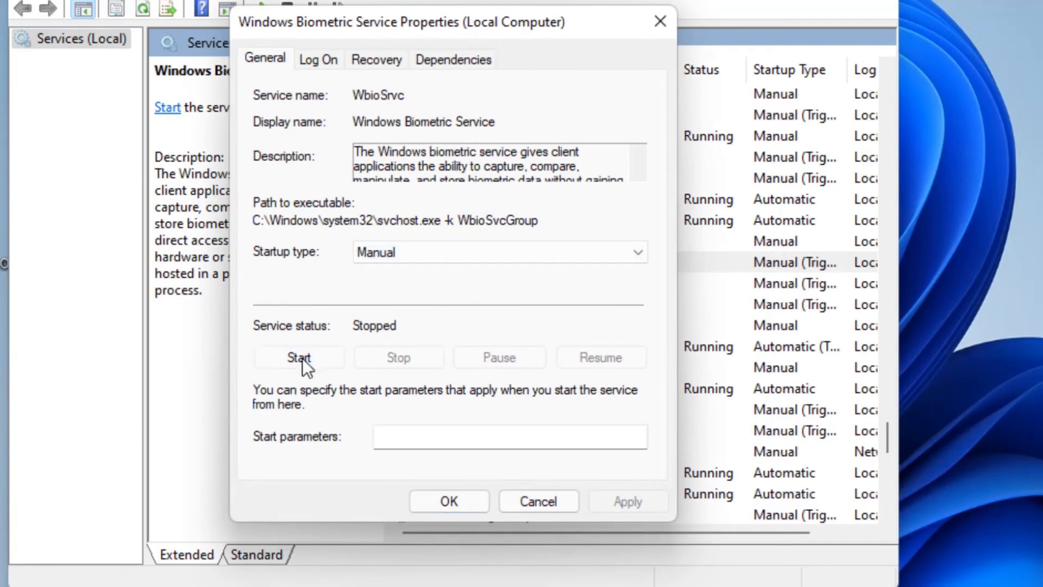
left_click(297, 357)
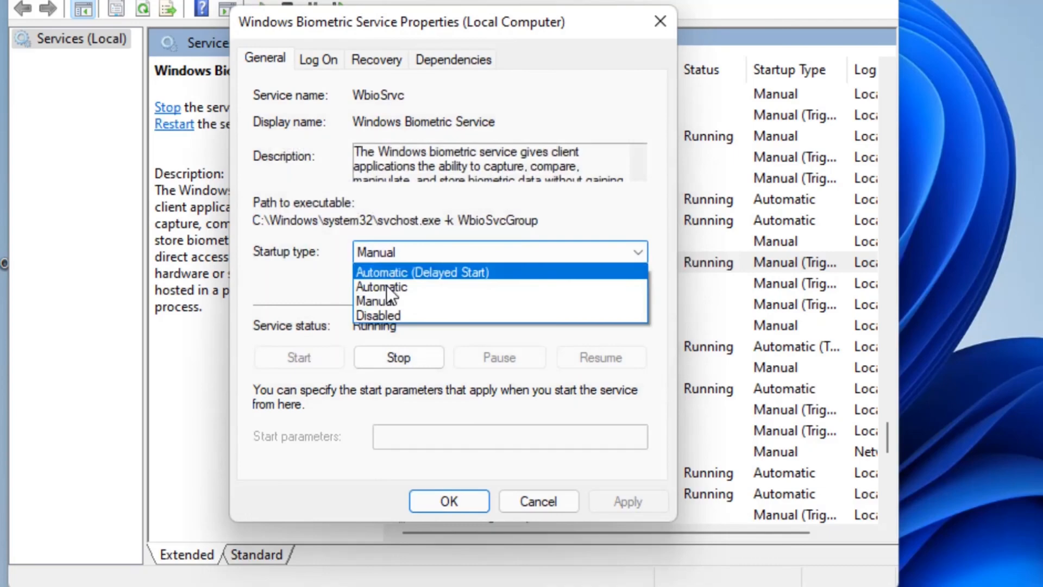
left_click(381, 287)
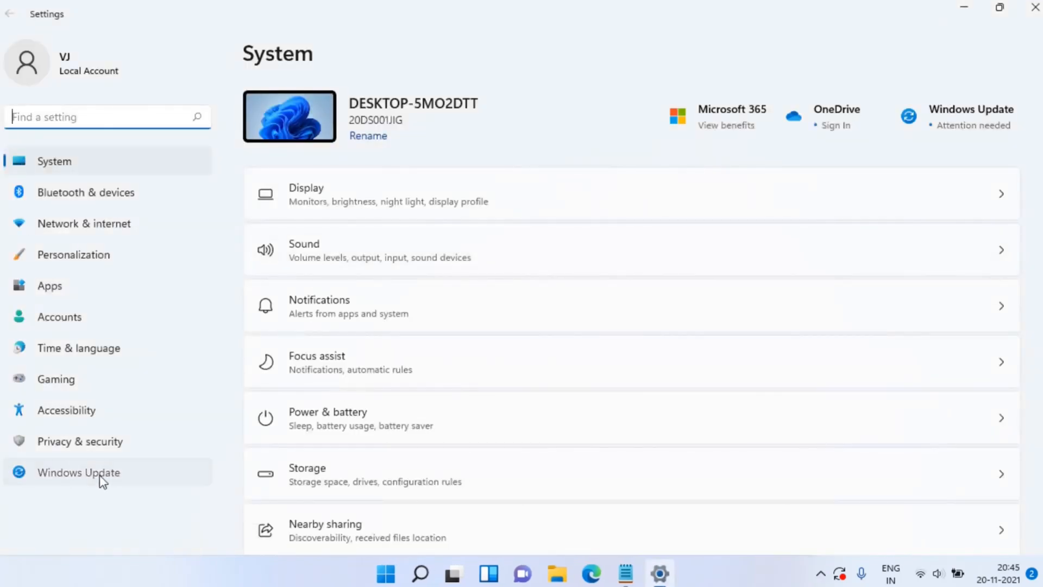
Step: Show the Windows Update page listing updates pending download
left_click(79, 472)
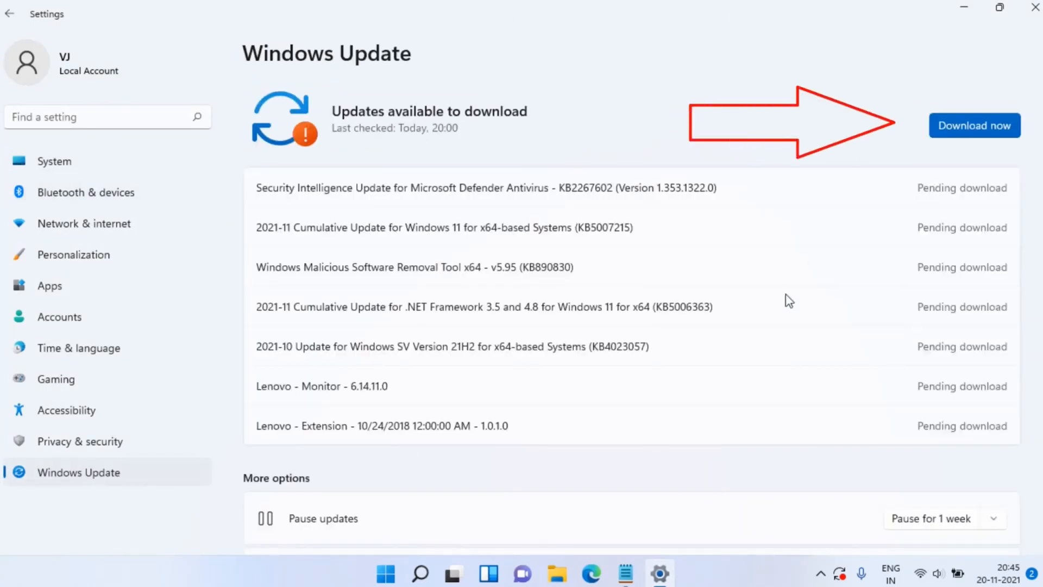
mouse_move(895, 132)
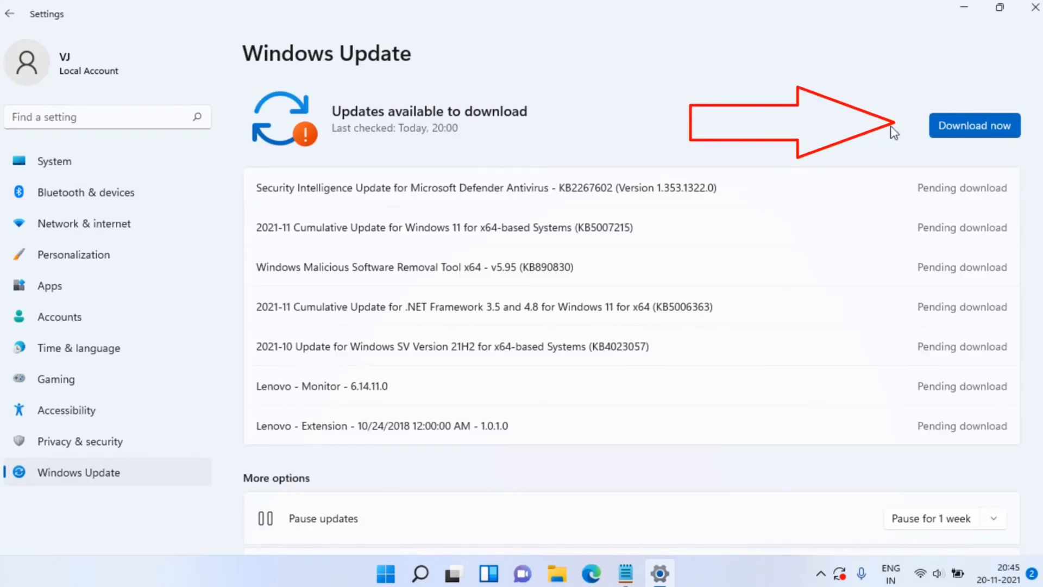
mouse_move(751, 131)
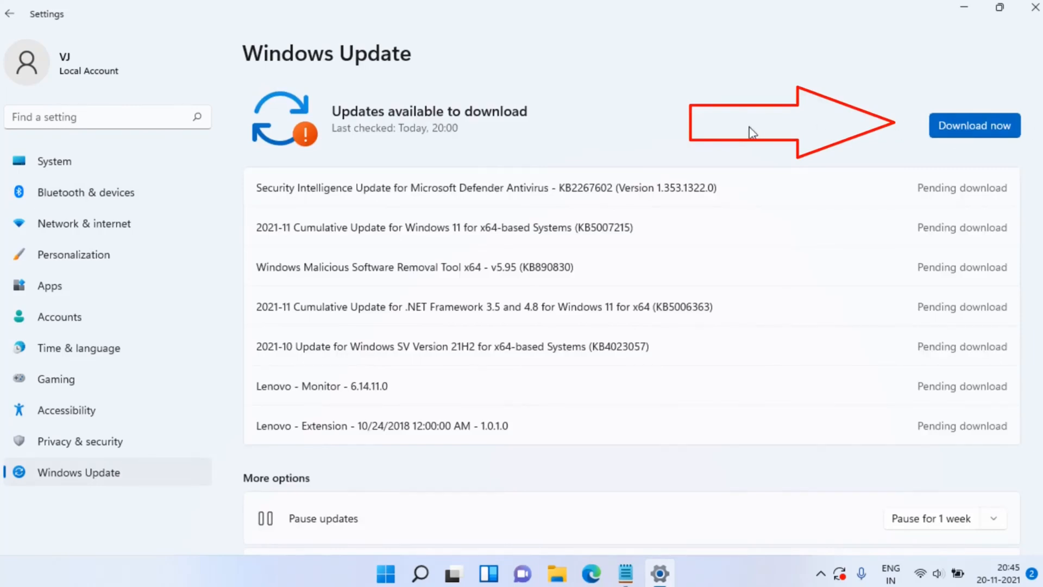
mouse_move(612, 156)
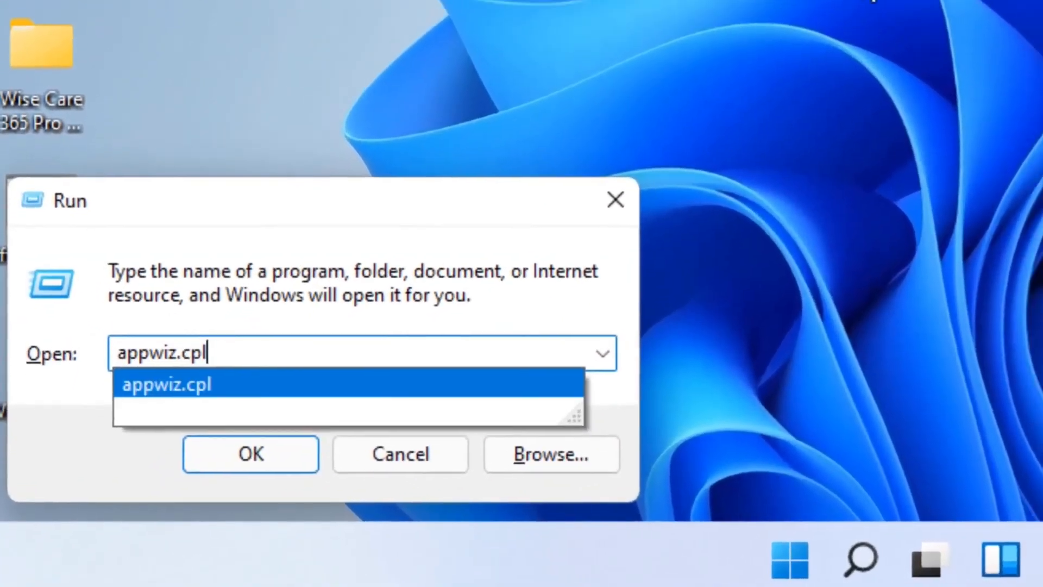
Step: View installed Windows updates and select the latest security update KB5005635
left_click(249, 455)
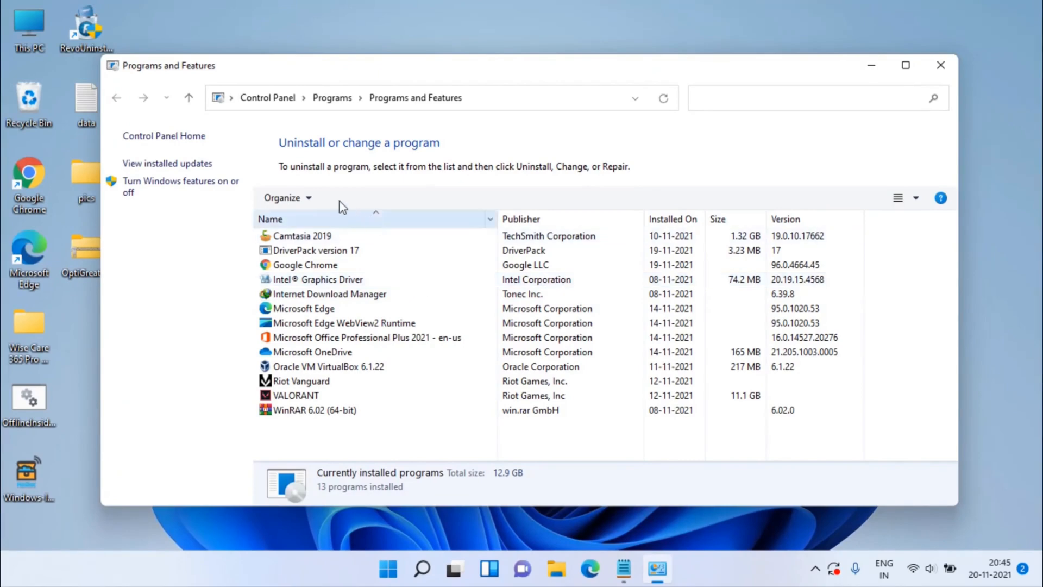
left_click(167, 163)
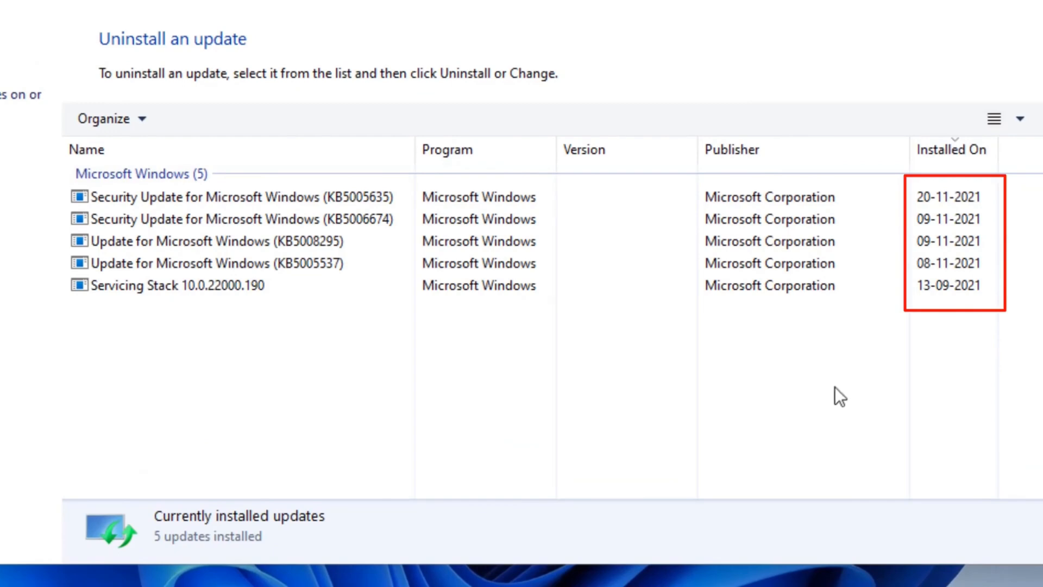
left_click(232, 197)
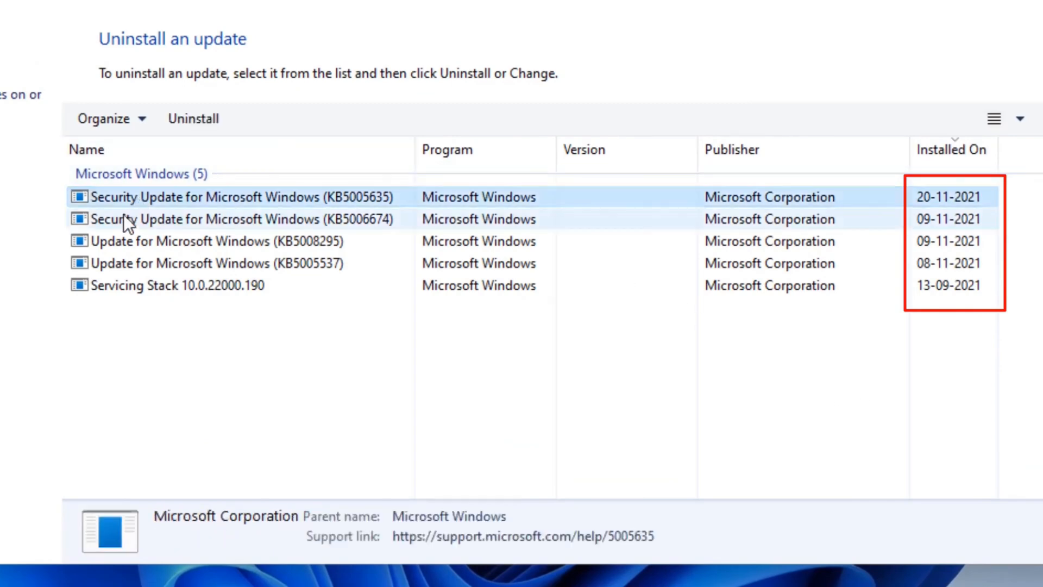
mouse_move(214, 108)
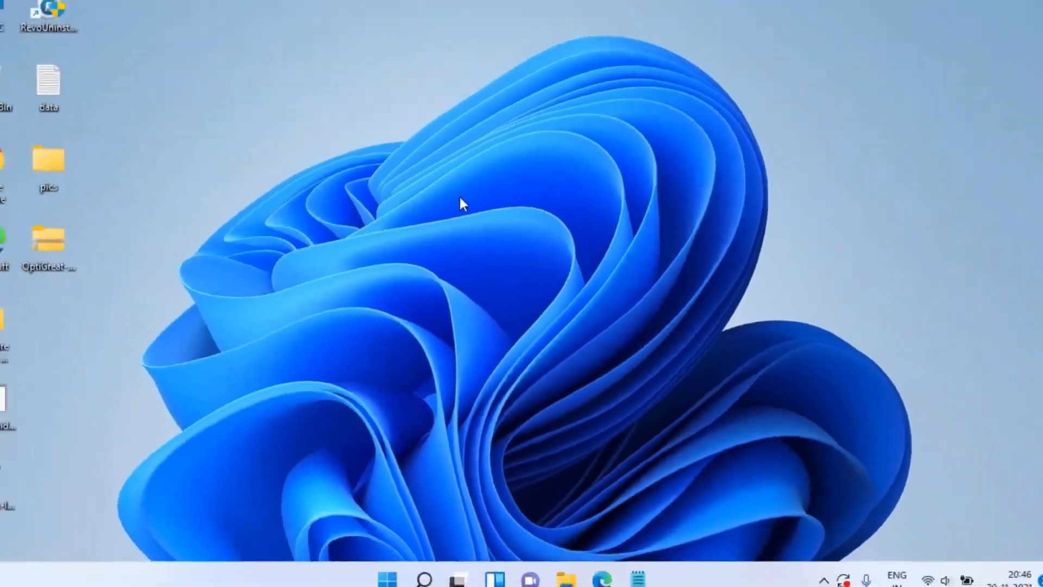
Step: Launch the Local Group Policy Editor via gpedit.msc from the Run box
key("win+r")
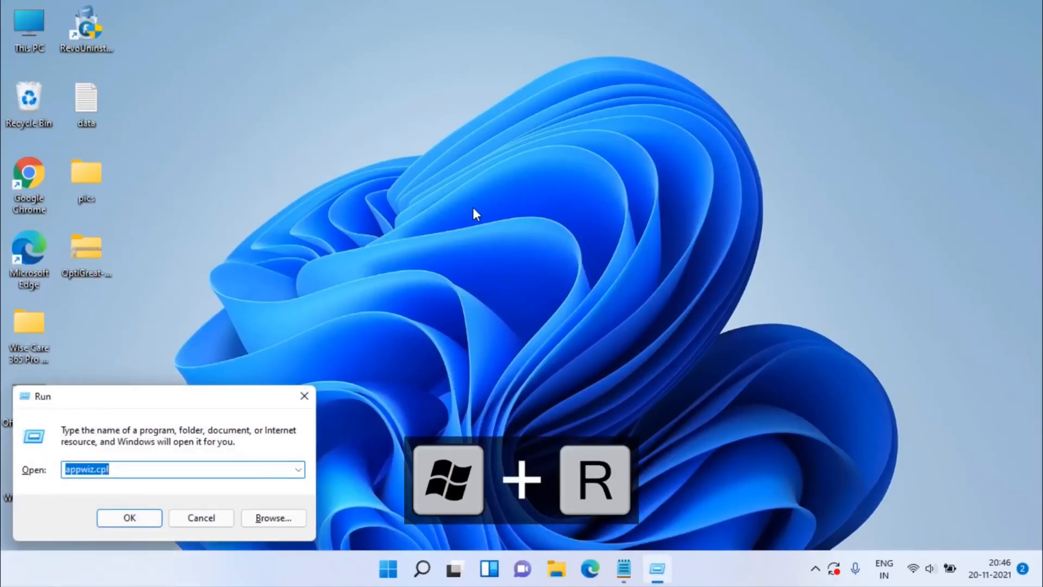
type("gpedit.msc")
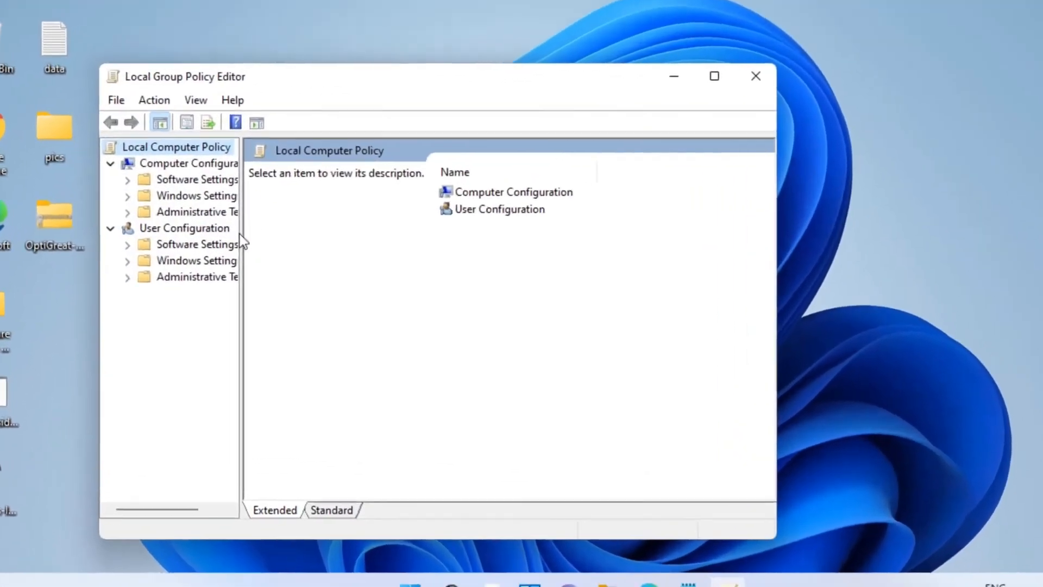
Step: Navigate to the Biometrics policies and review 'Allow the use of biometrics'
left_click(189, 163)
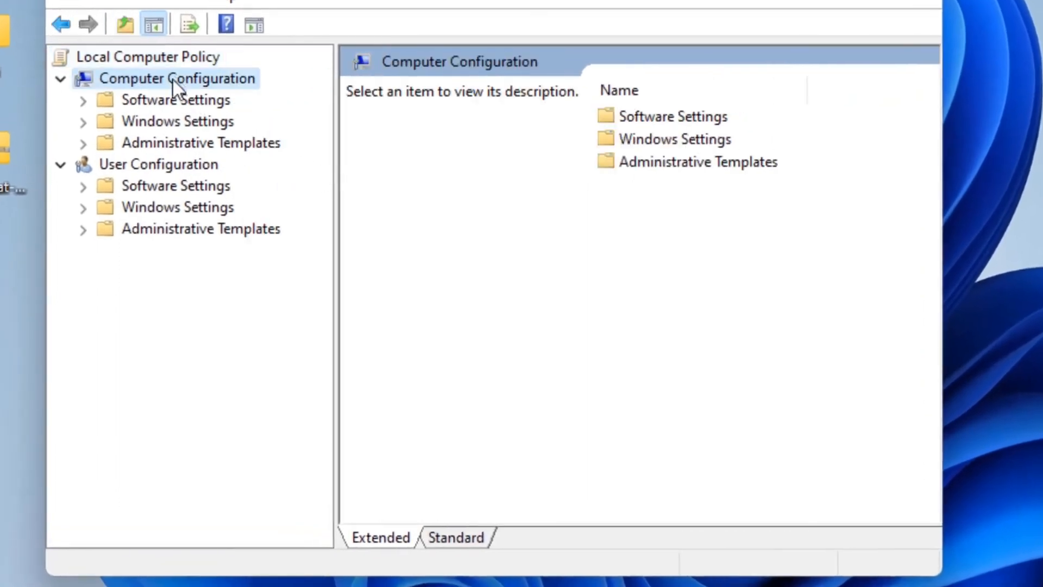
left_click(200, 142)
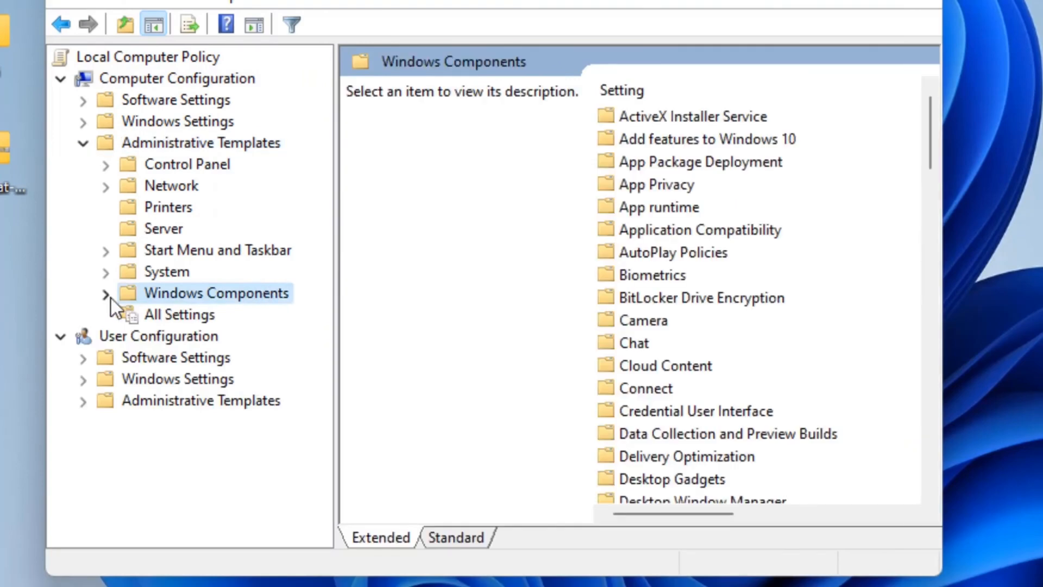
left_click(105, 293)
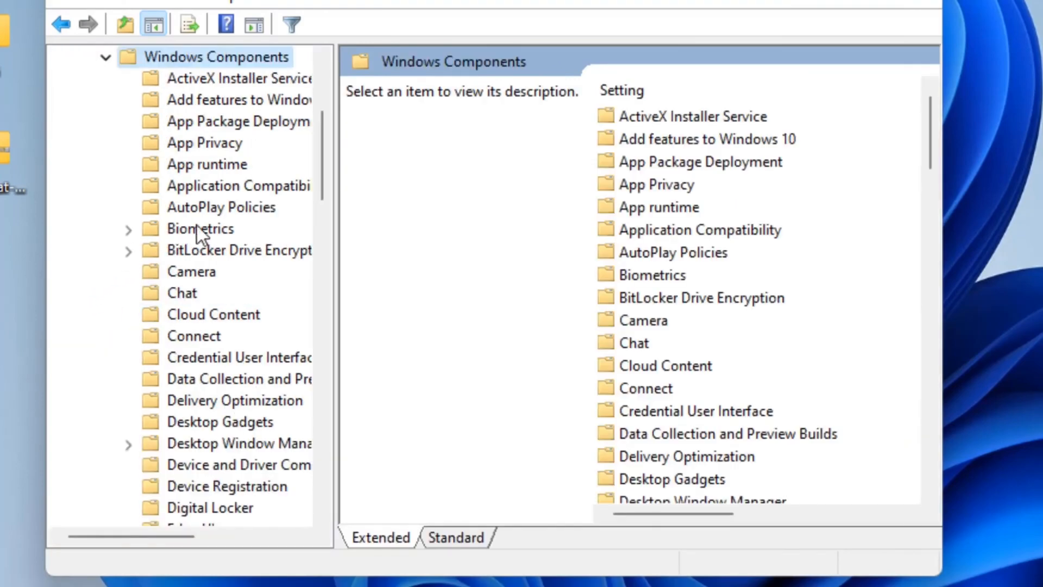
left_click(200, 228)
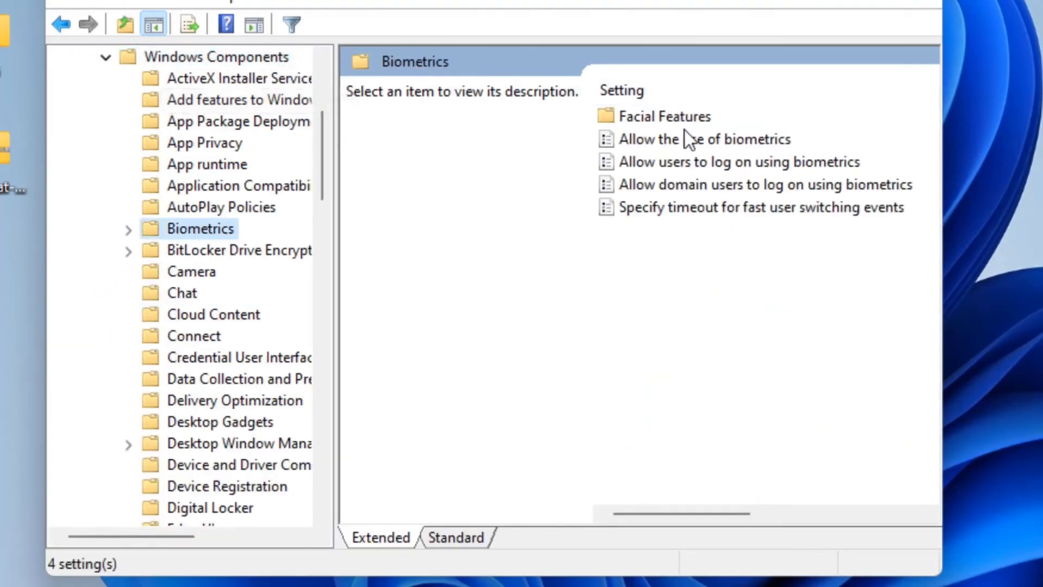
double_click(703, 140)
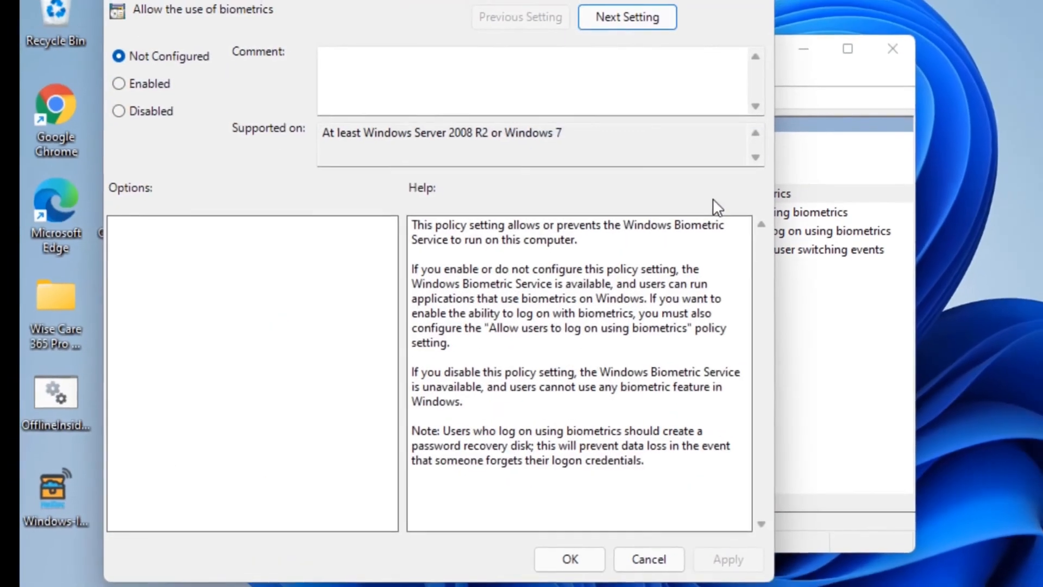
left_click(127, 88)
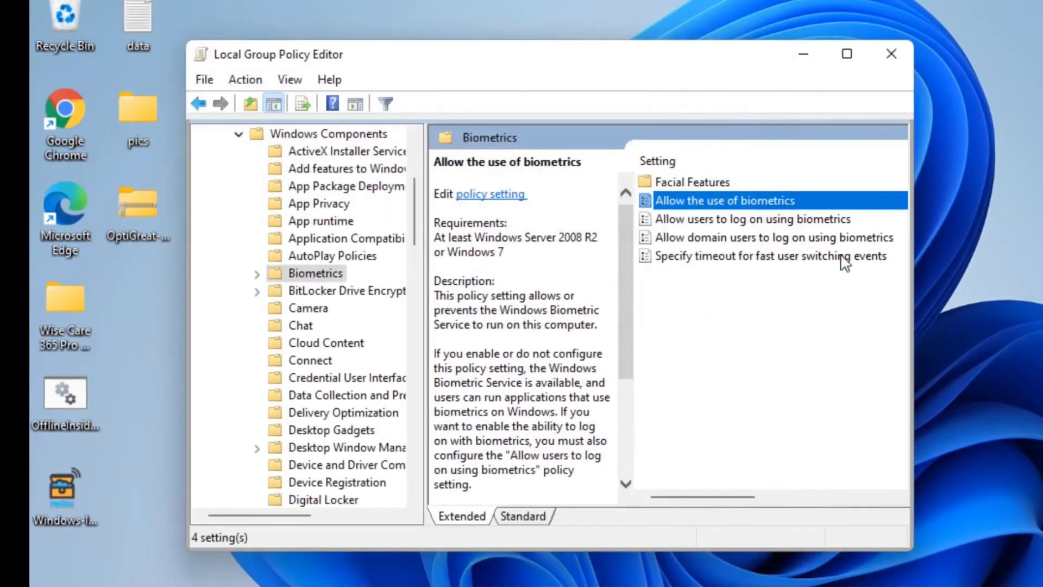
mouse_move(745, 229)
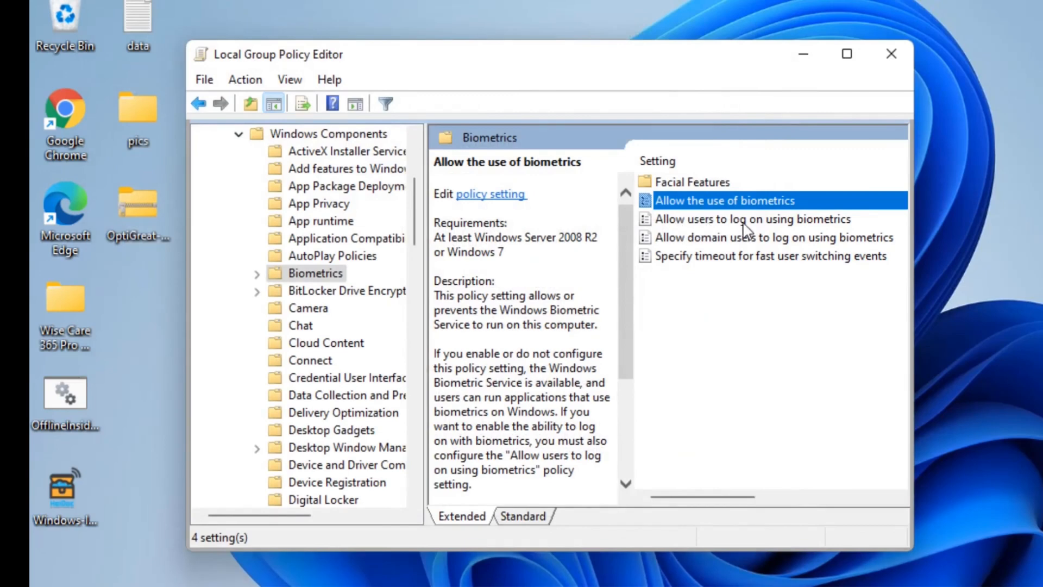
Step: Set 'Allow users to log on using biometrics' to Enabled
double_click(753, 219)
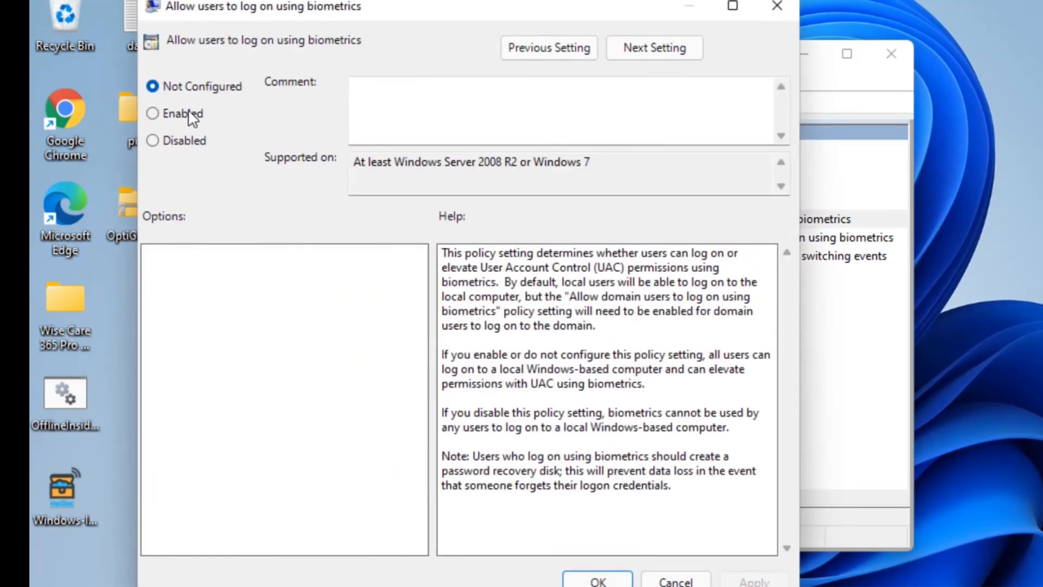
left_click(154, 113)
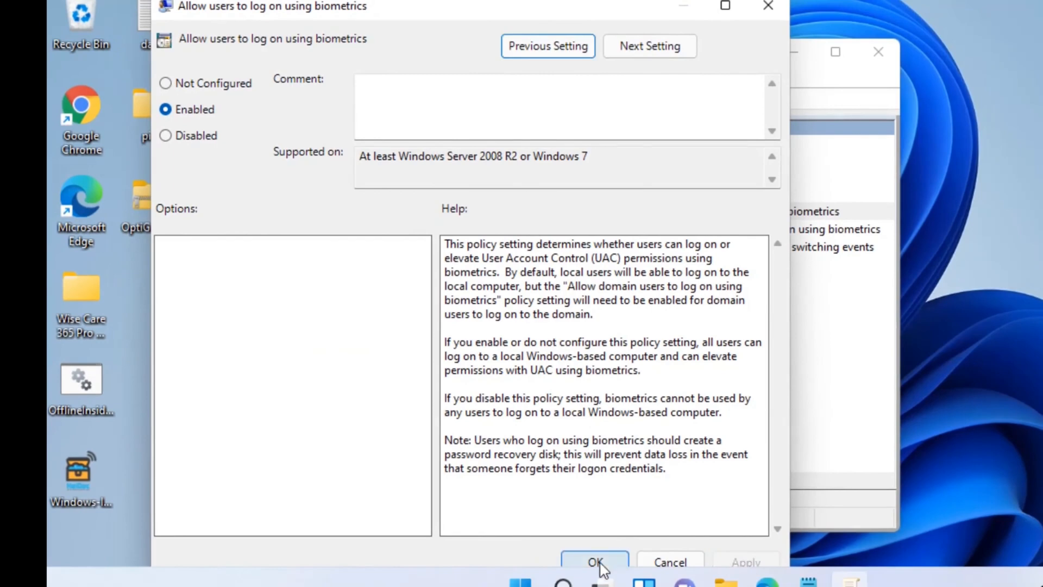
left_click(594, 561)
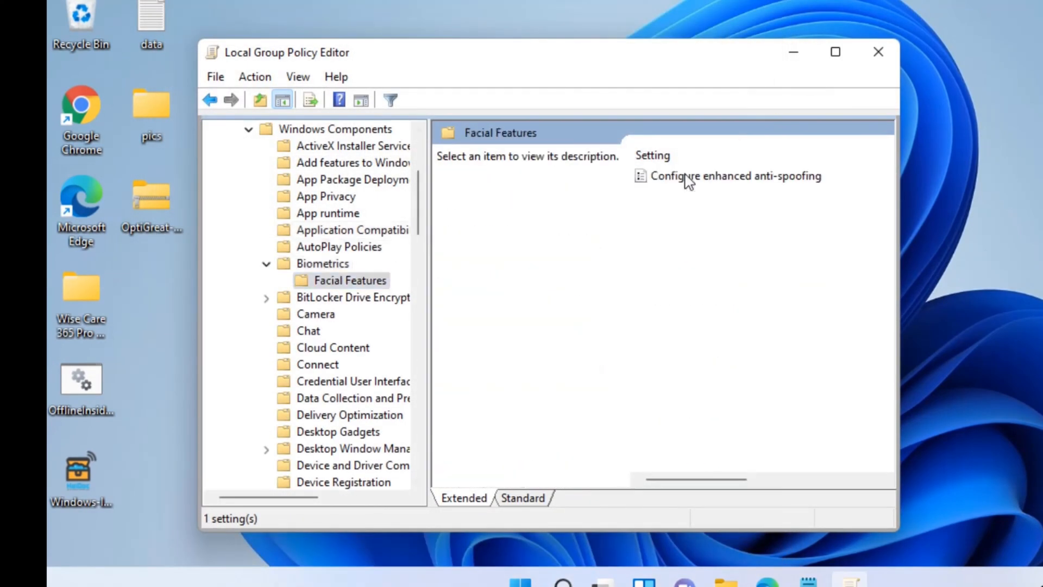
Step: Set the Facial Features 'Configure enhanced anti-spoofing' policy to Disabled
left_click(736, 176)
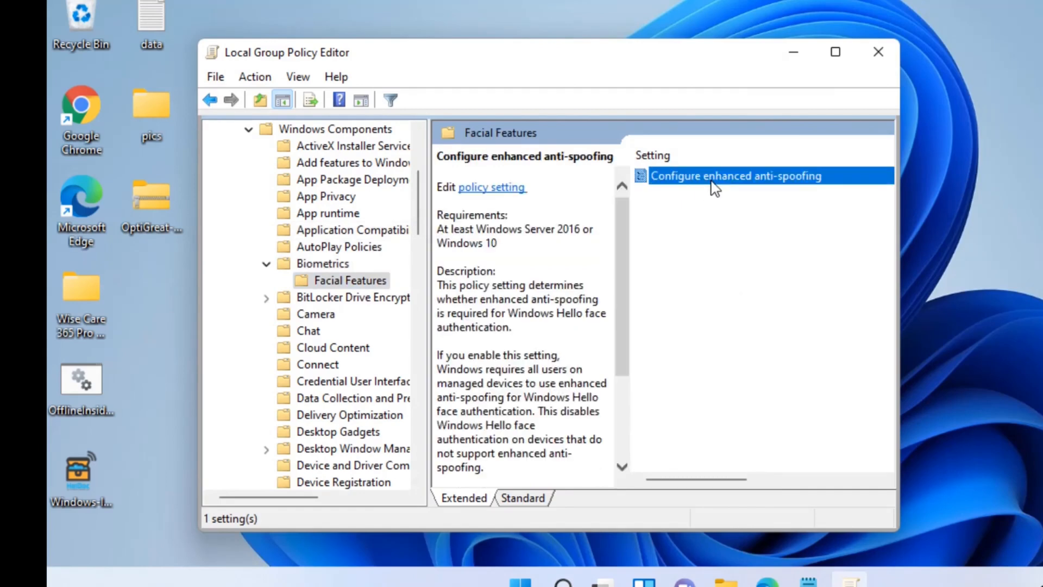
mouse_move(712, 189)
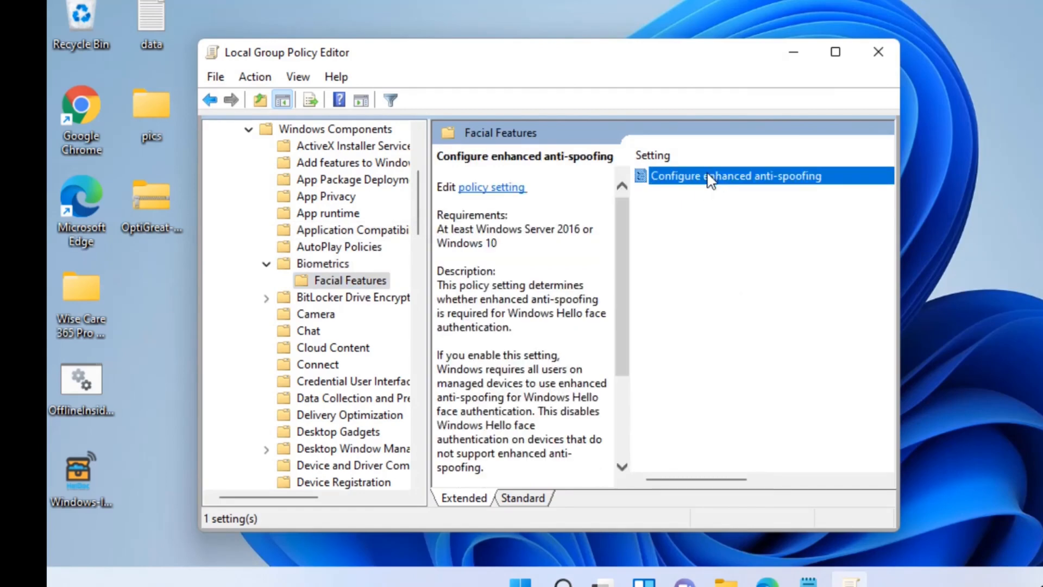
double_click(736, 176)
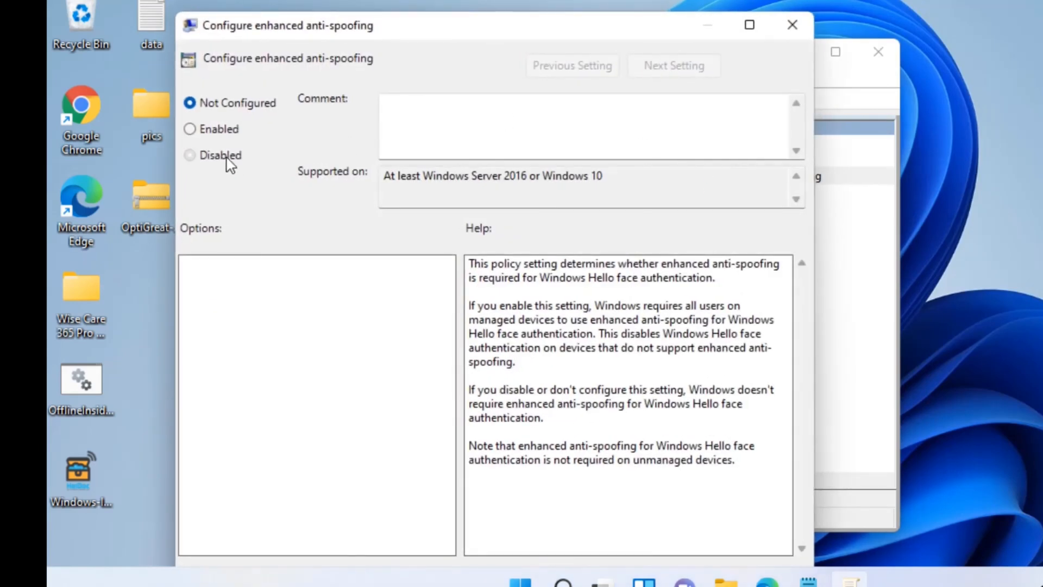
left_click(189, 155)
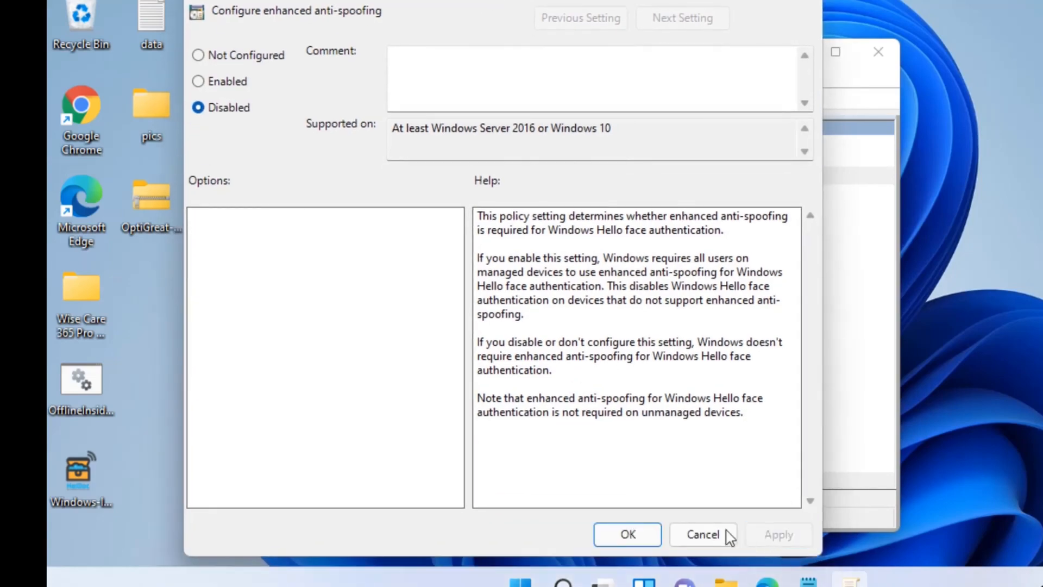
left_click(702, 534)
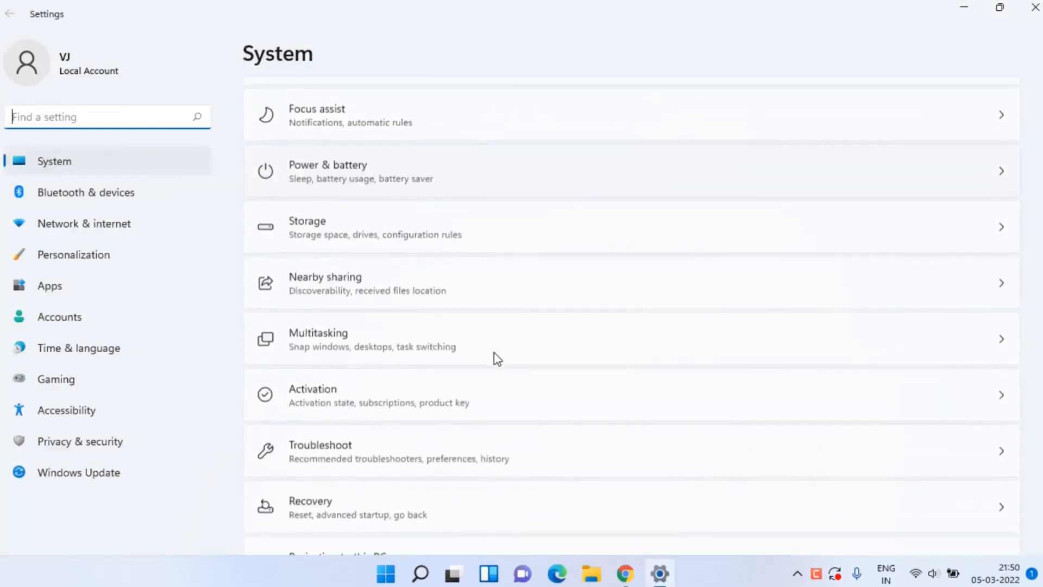
Step: Begin Reset this PC from Recovery, reaching the reinstall-method choice
scroll("down", 3)
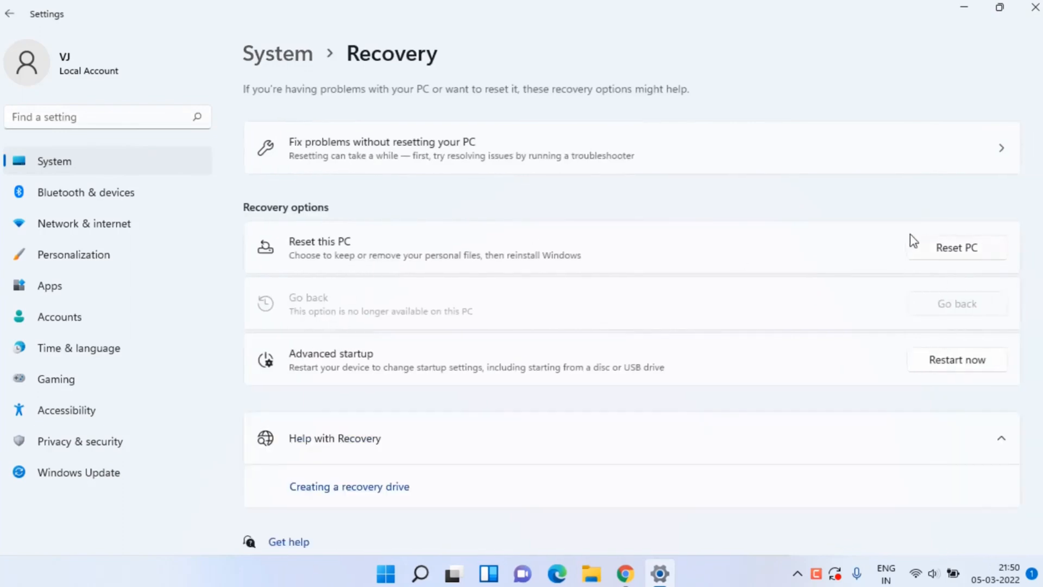
mouse_move(618, 265)
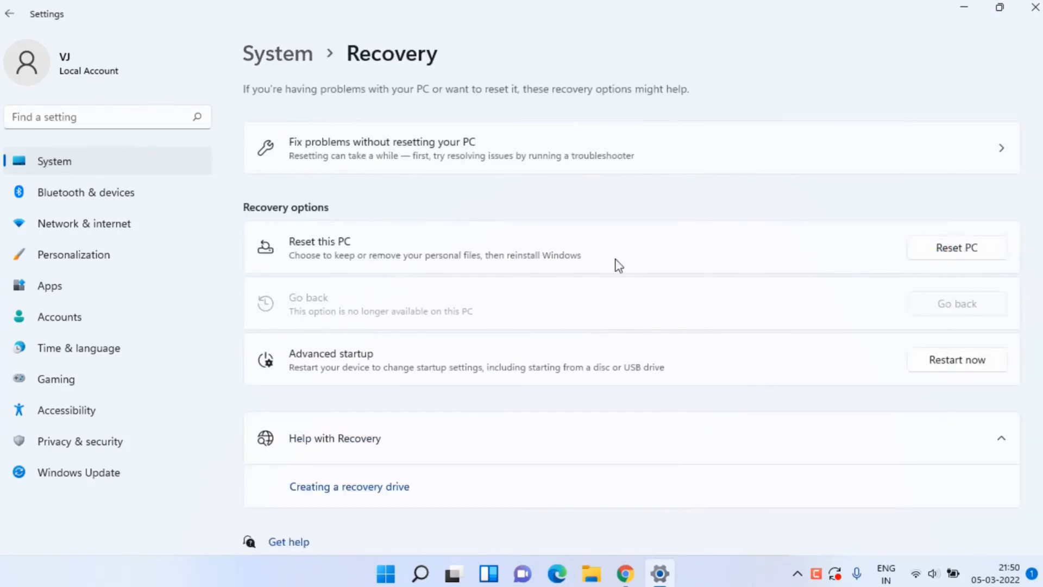
left_click(956, 247)
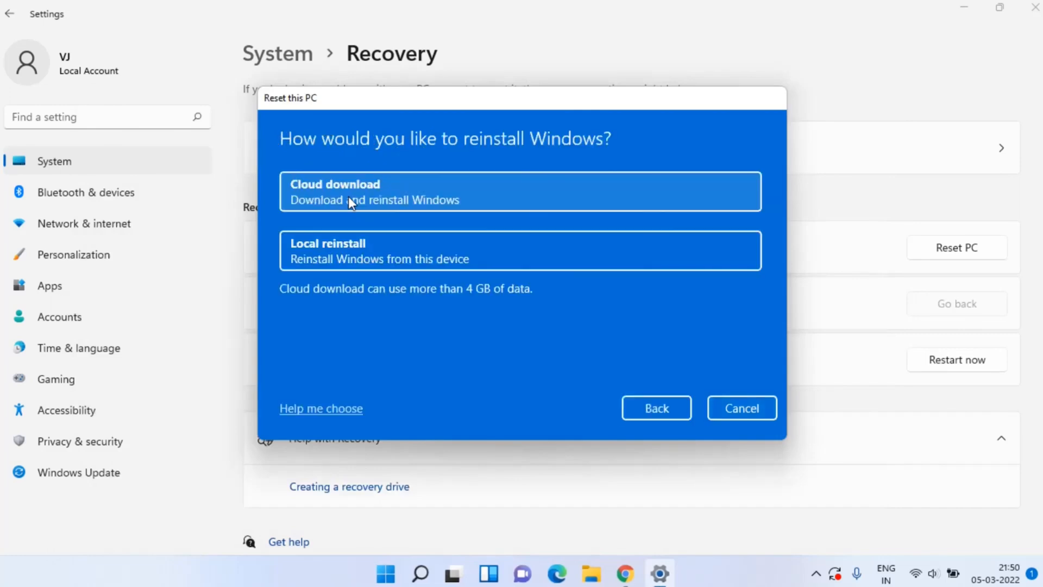
mouse_move(307, 259)
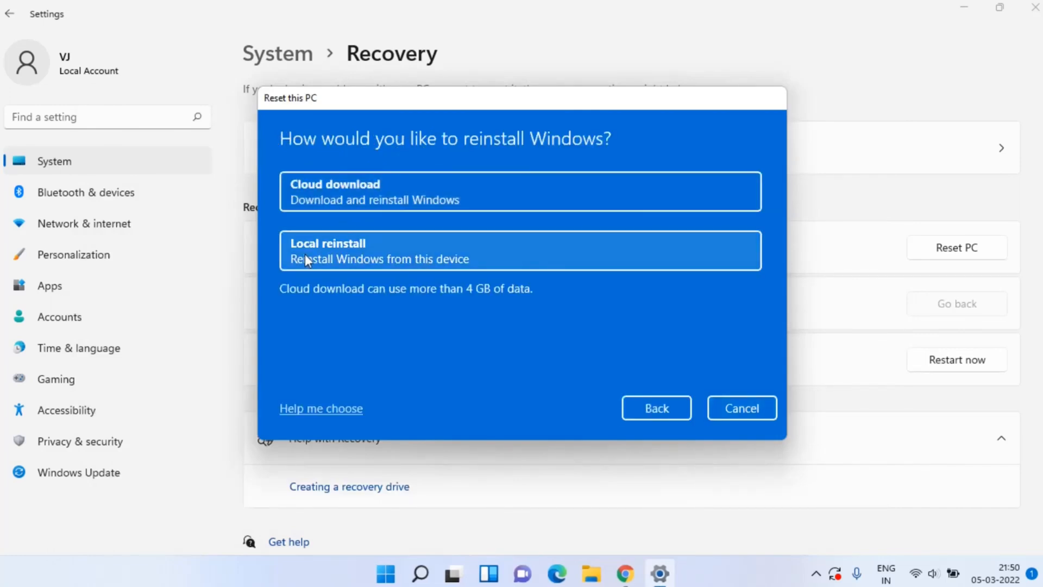
mouse_move(401, 260)
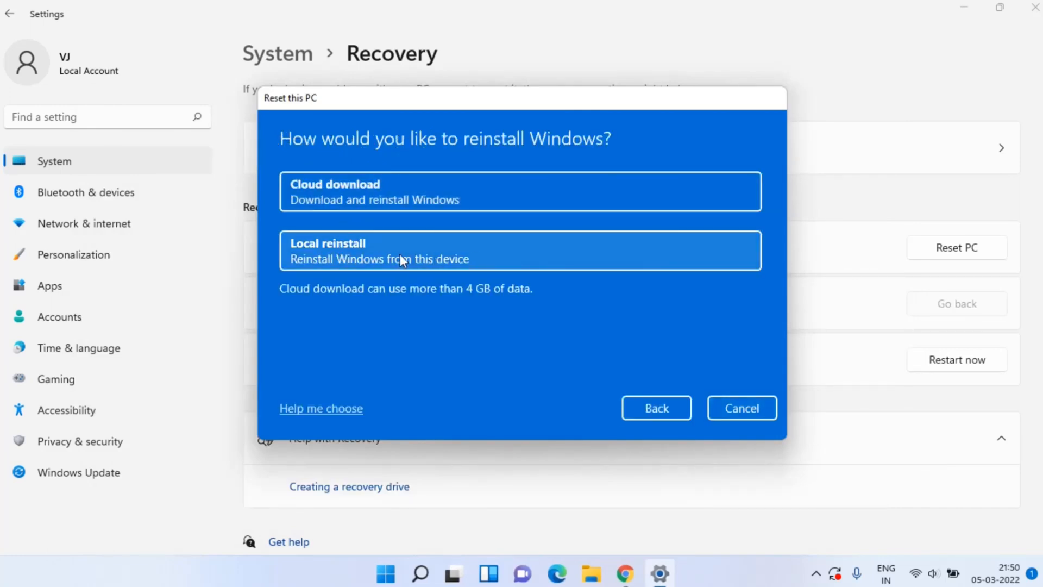